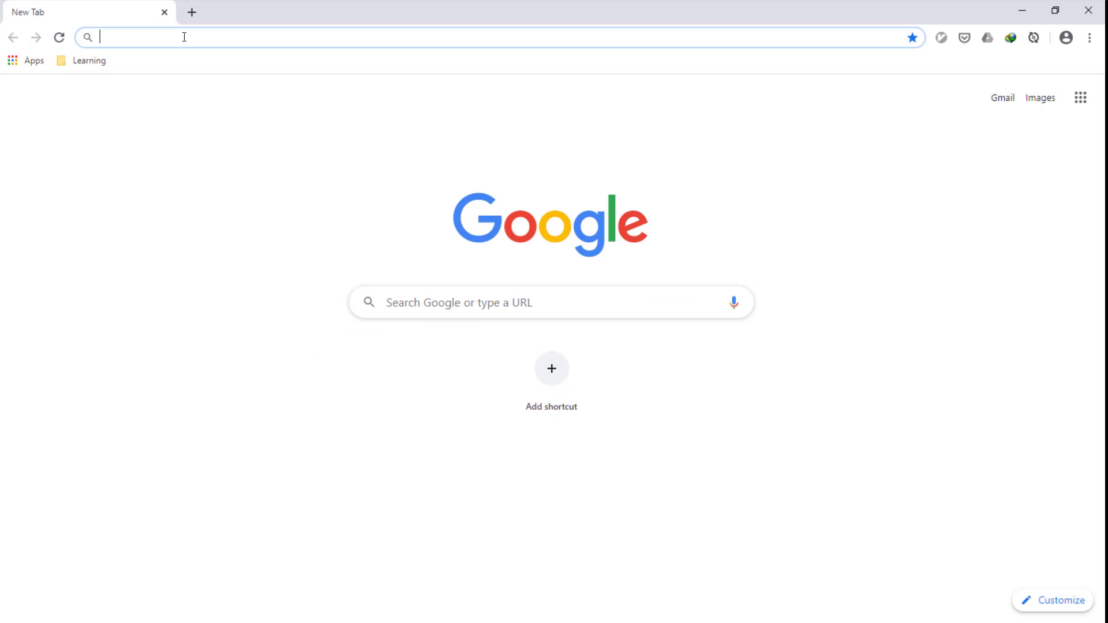
Load pypi.org/project/pymongo, highlight version 3.10.1 and read through the project description
text(pymongo/)
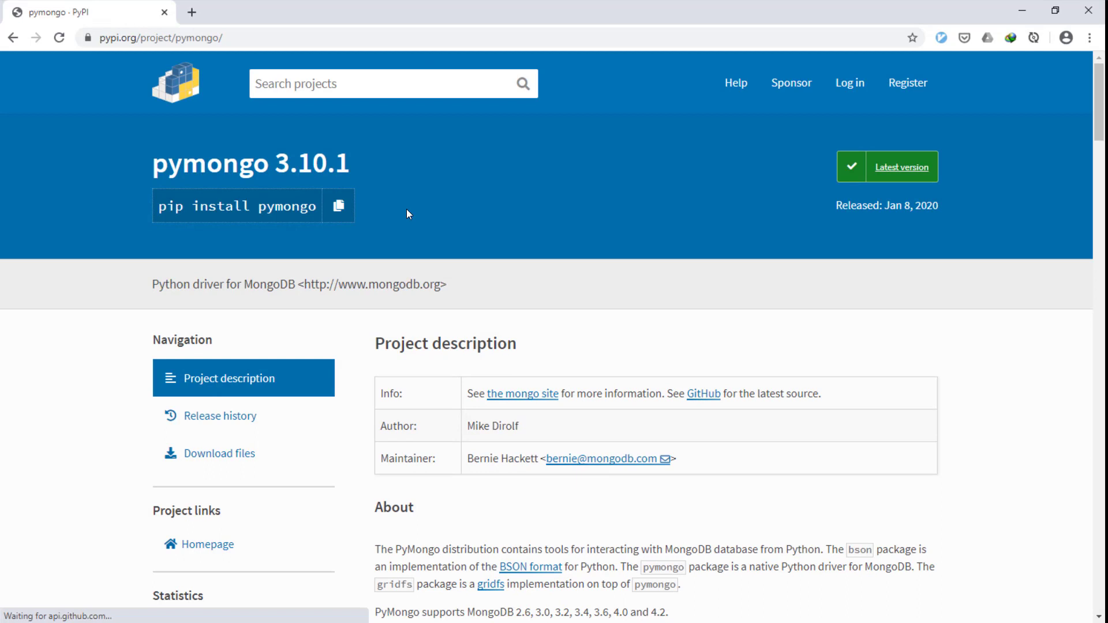
double_click(309, 164)
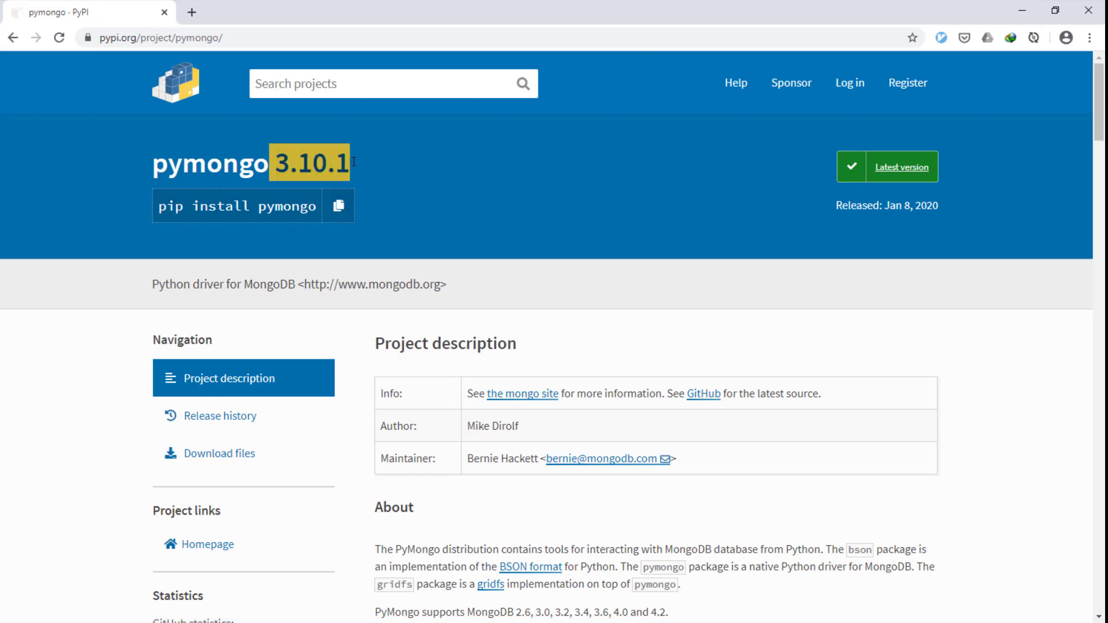
mouse_move(449, 172)
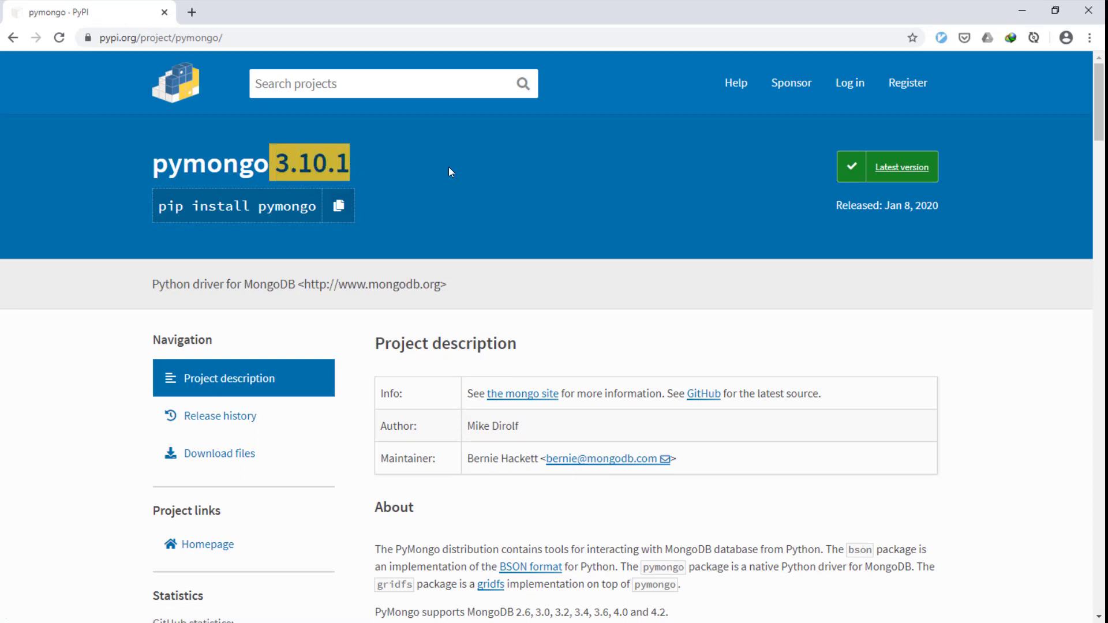
scroll(down, 3)
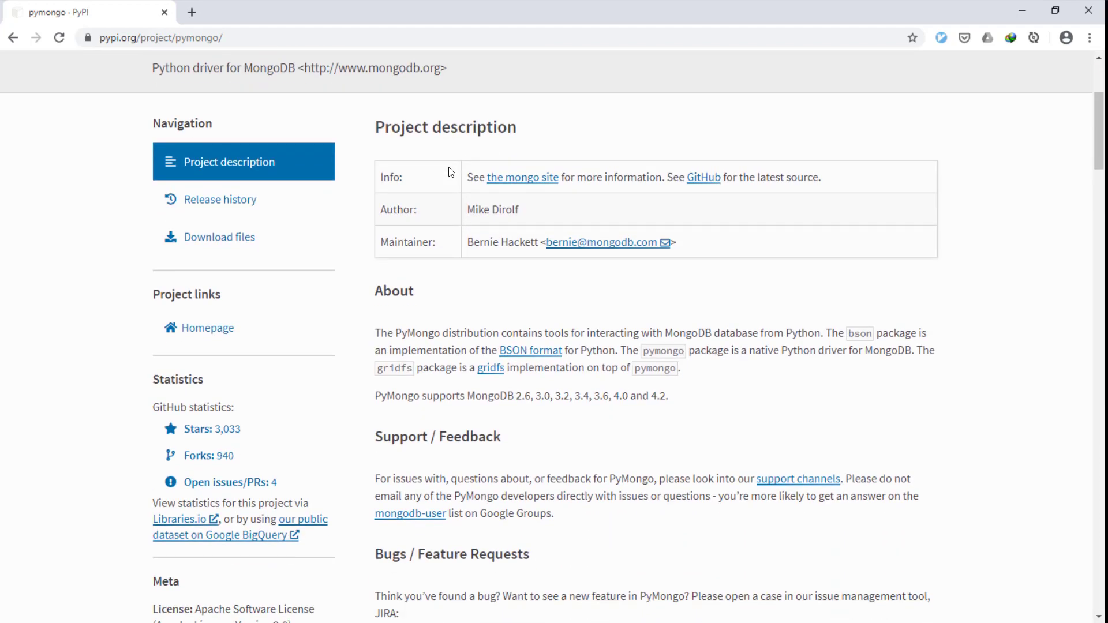
scroll(down, 3)
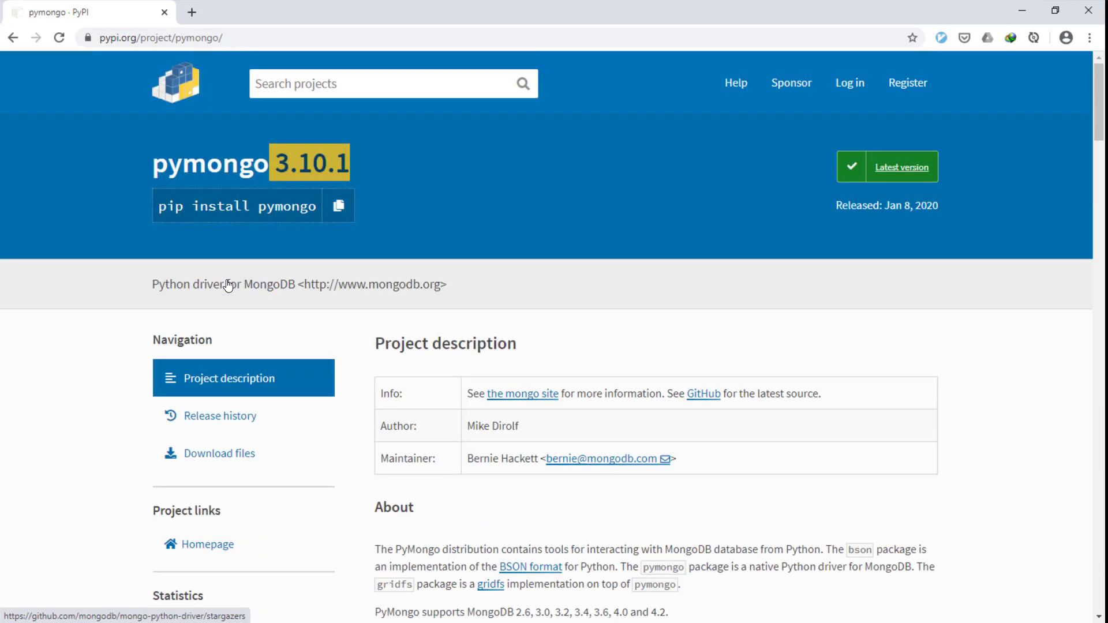
mouse_move(629, 396)
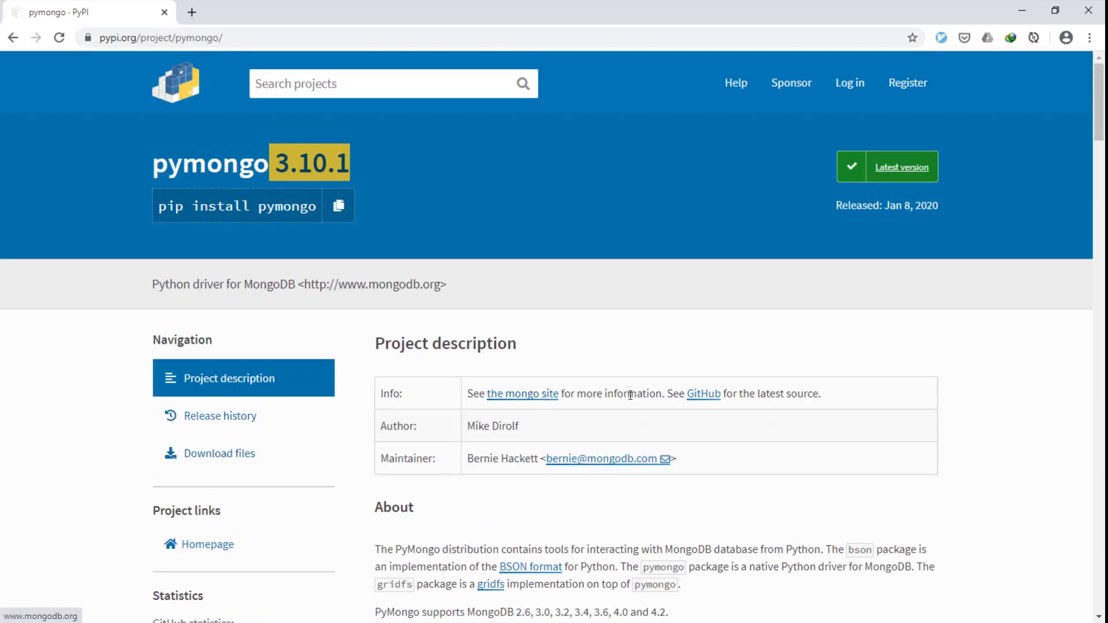
scroll(down, 3)
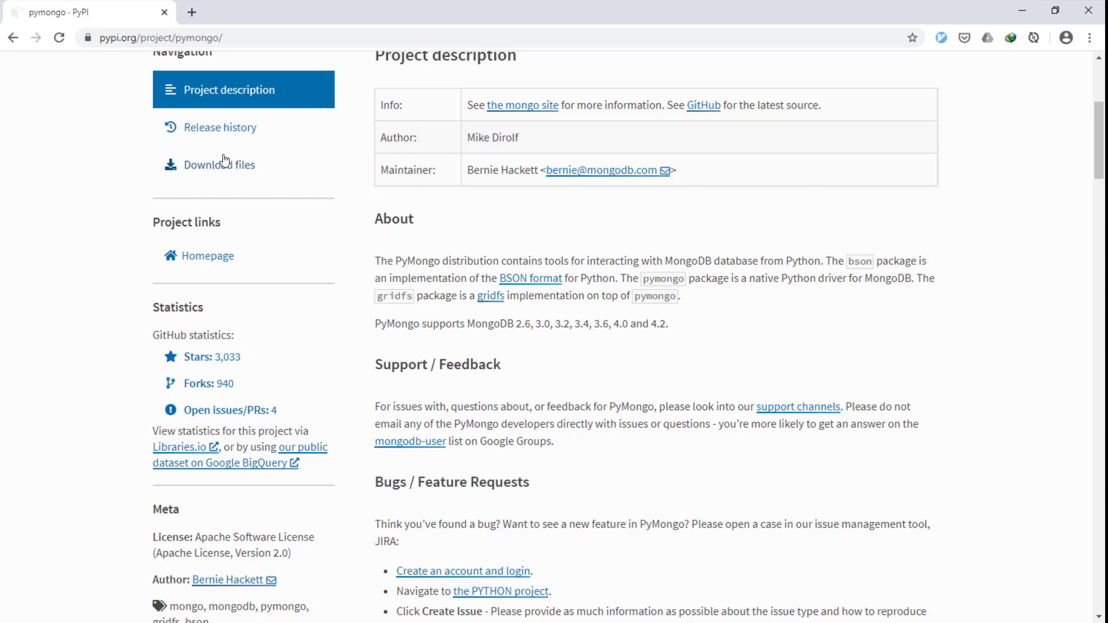
Go to mongo-python-driver on GitHub, read the README's Installation and Examples, then follow pymongo.readthedocs.io
click(704, 105)
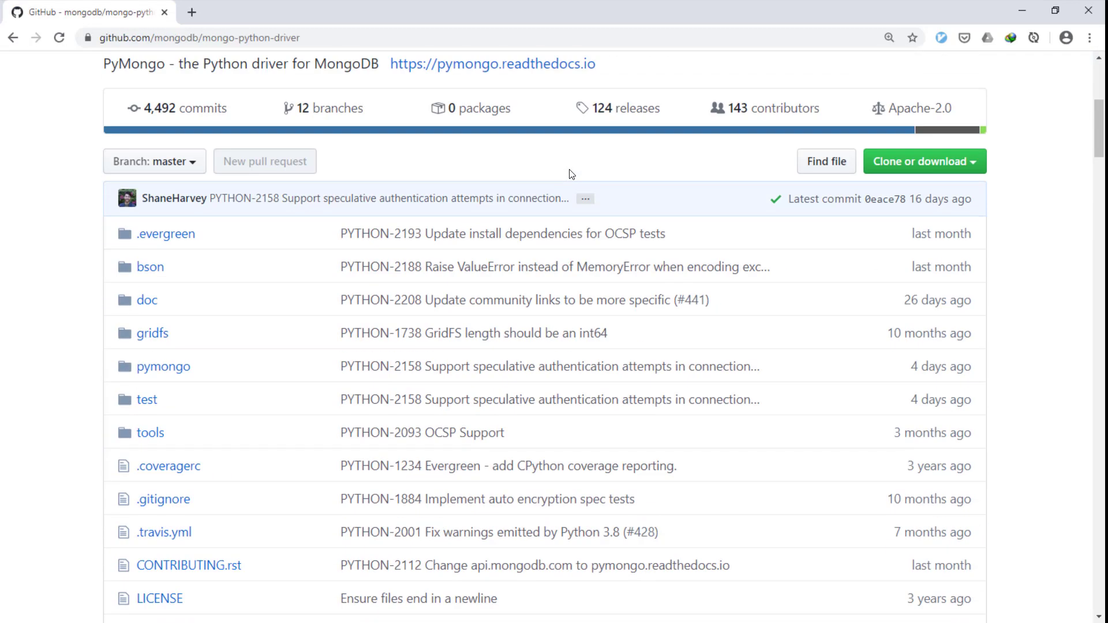
scroll(down, 3)
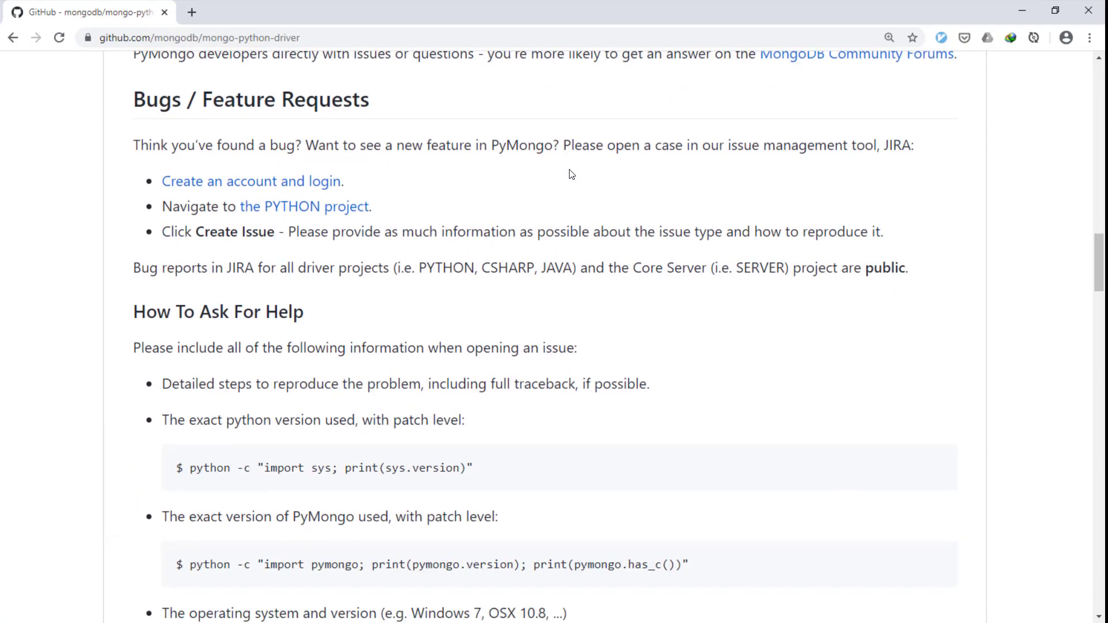
scroll(up, 3)
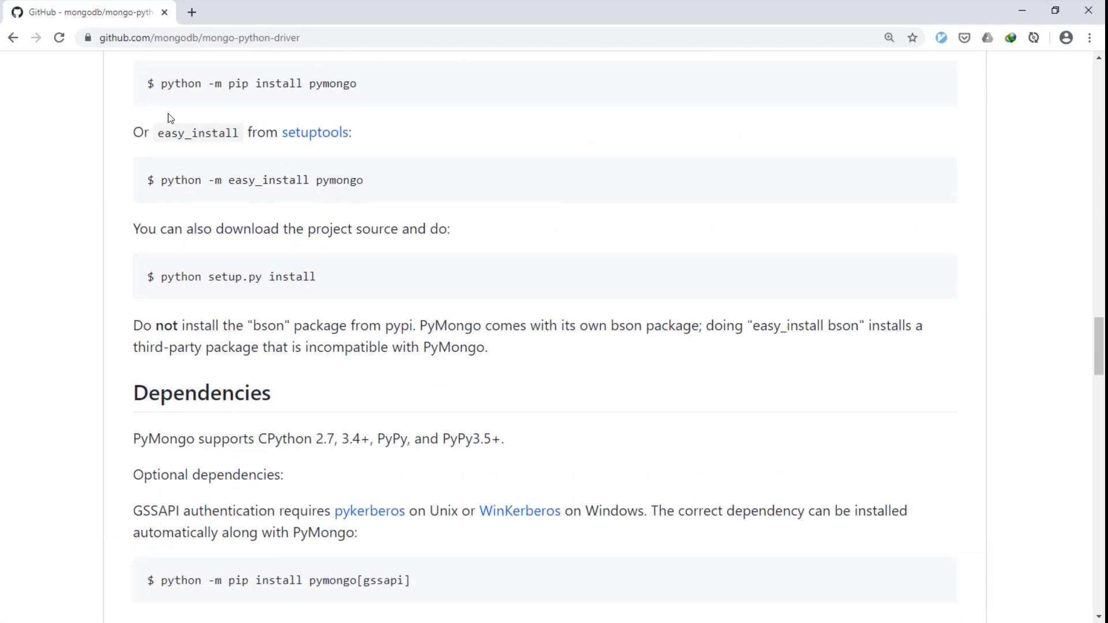
scroll(down, 3)
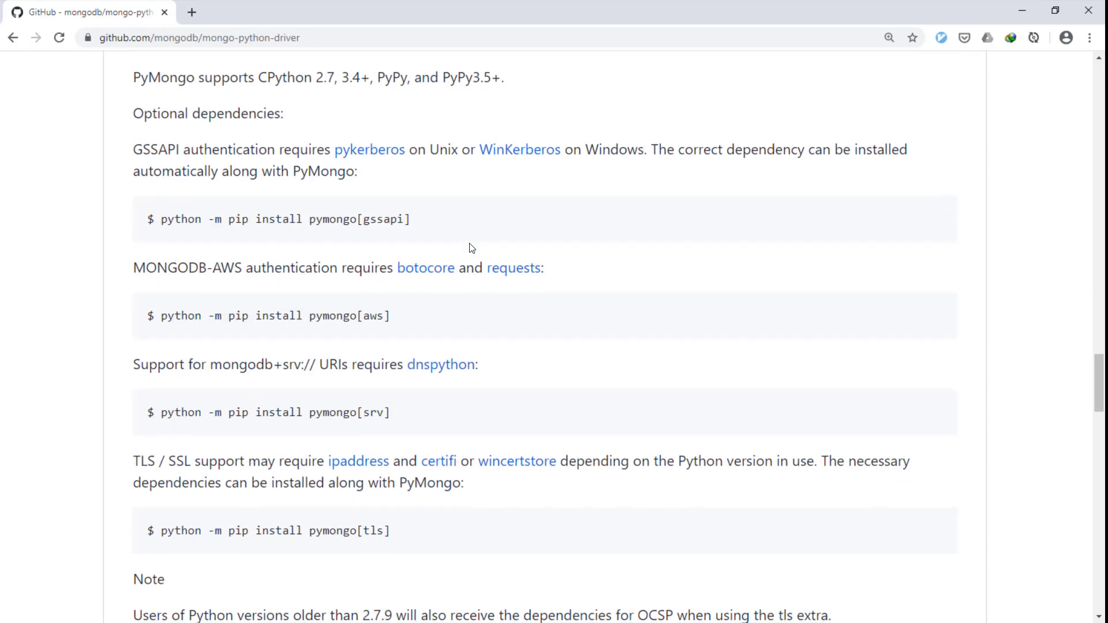
scroll(down, 3)
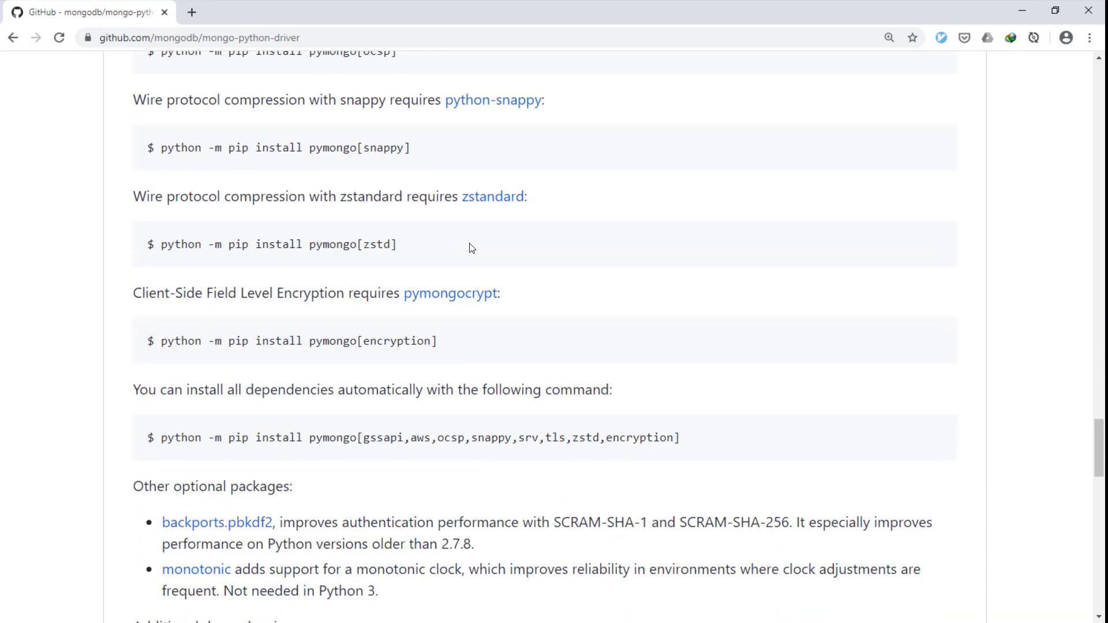
scroll(down, 3)
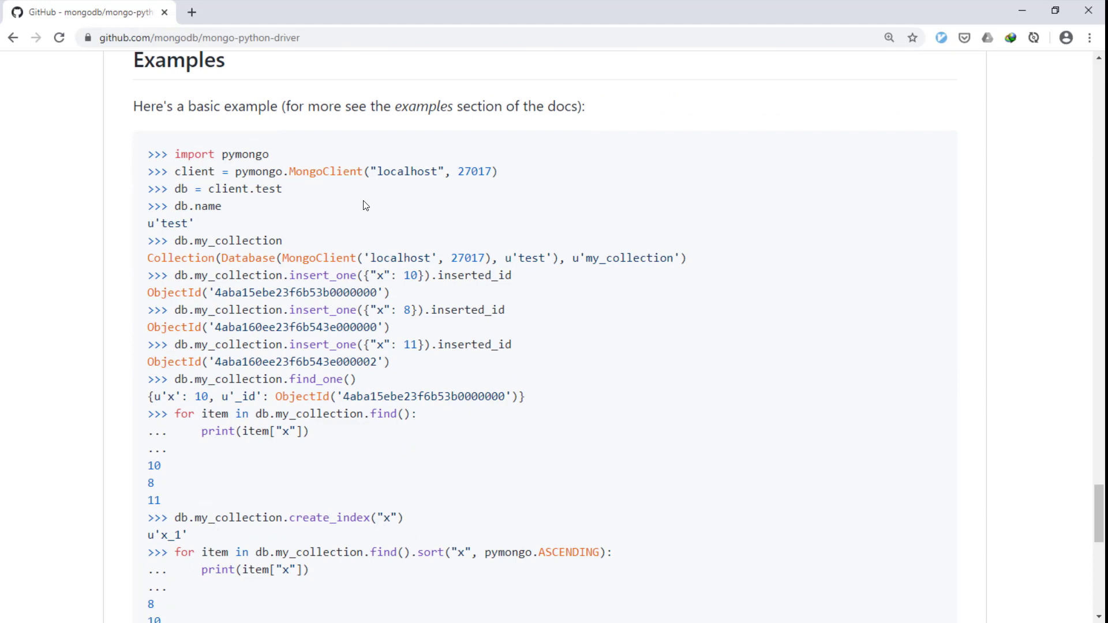
mouse_move(295, 155)
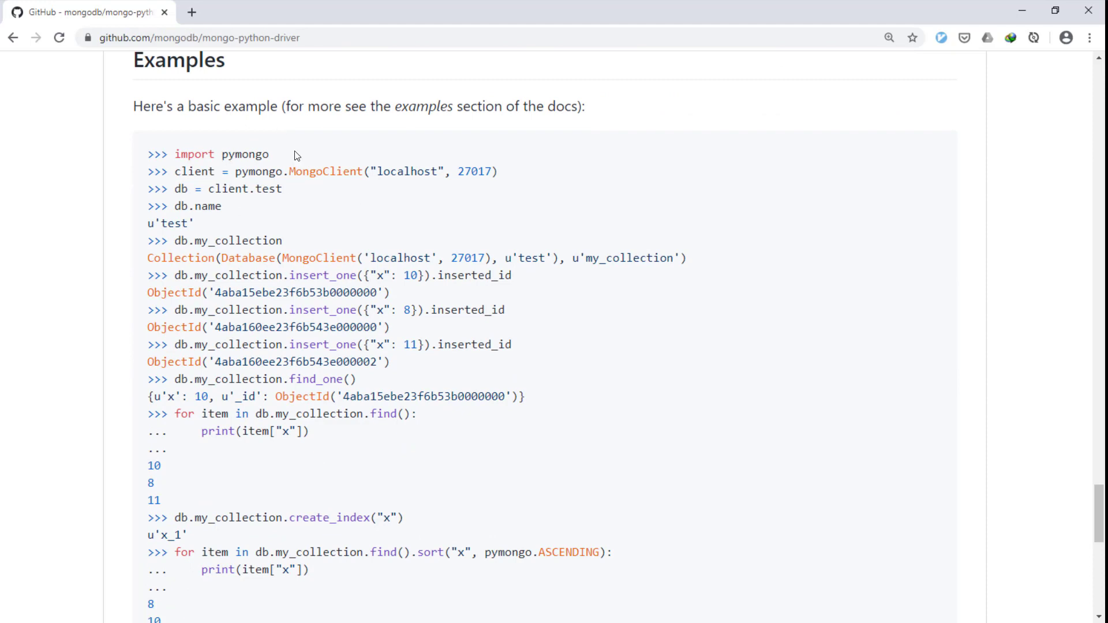
mouse_move(359, 194)
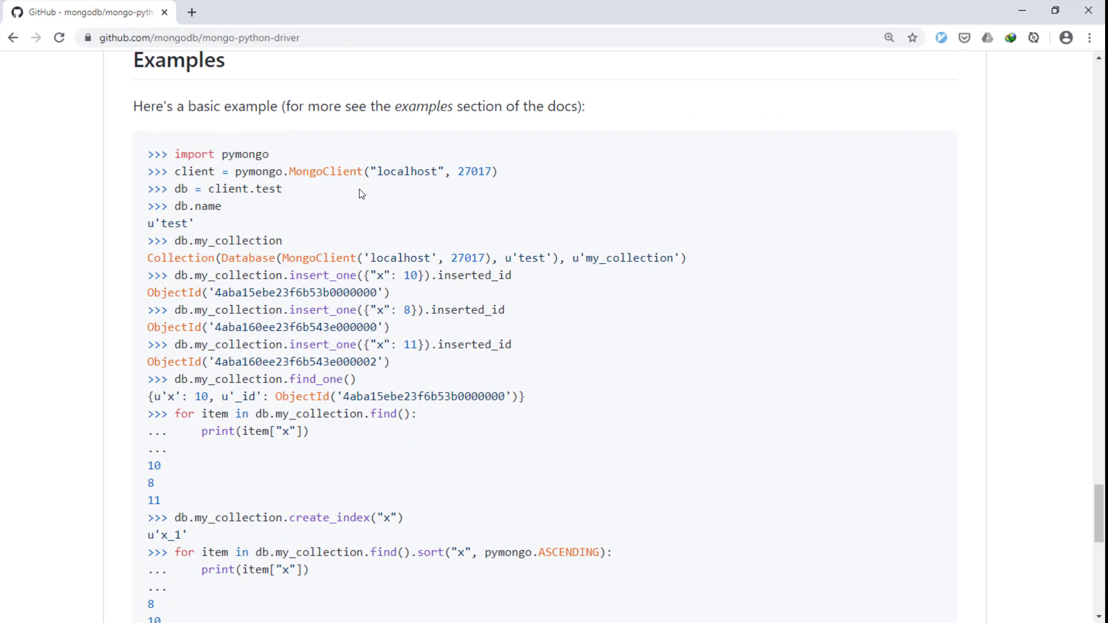
scroll(down, 3)
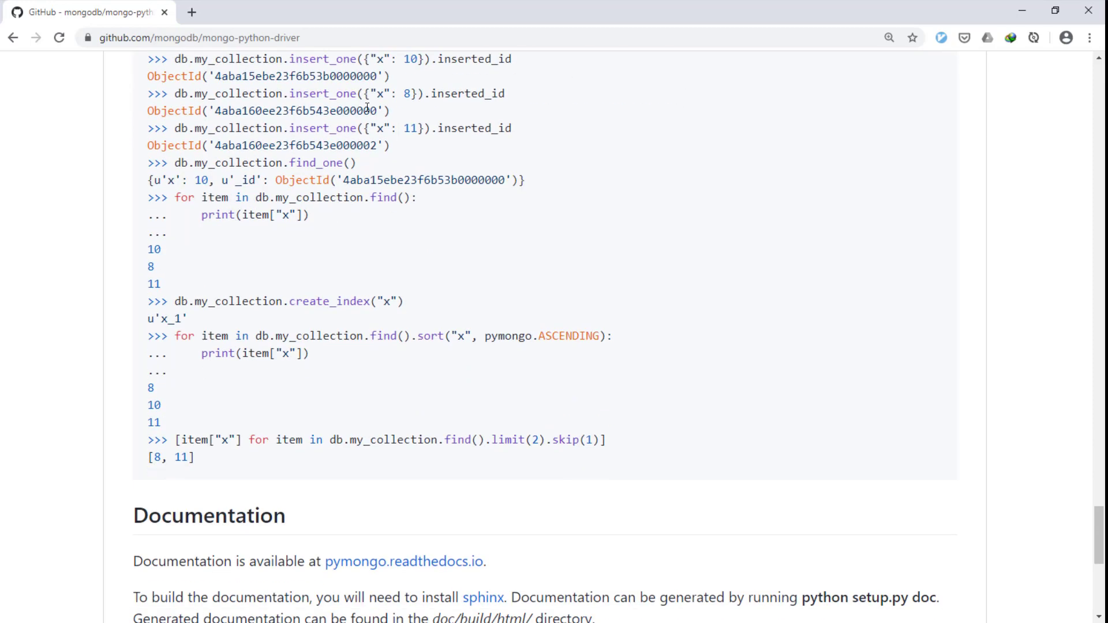
mouse_move(447, 250)
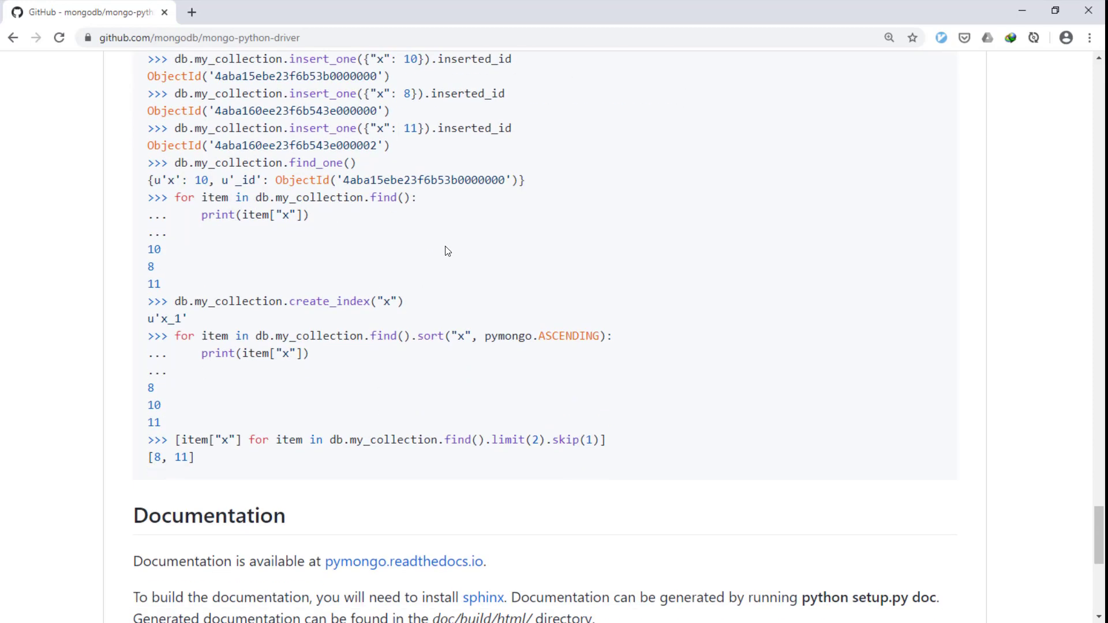
scroll(down, 3)
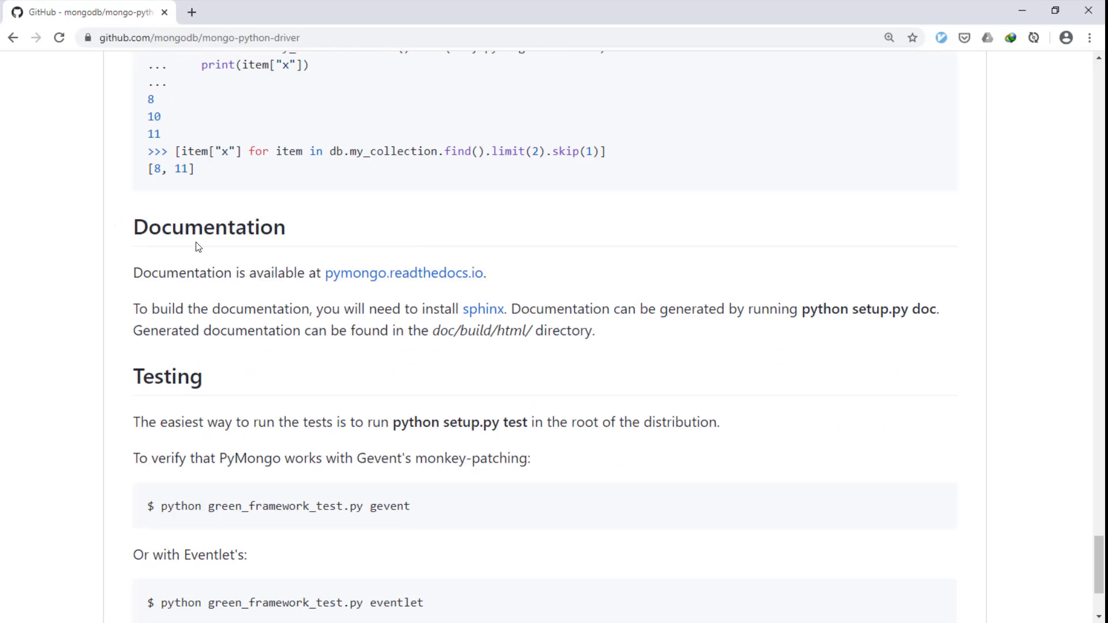
click(404, 273)
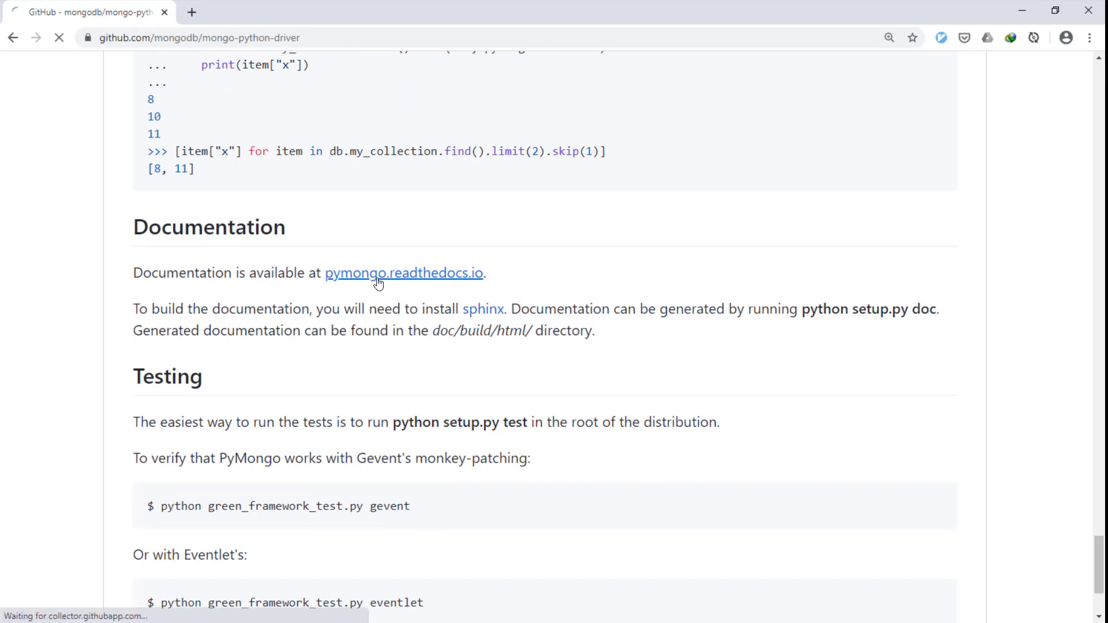
Load the PyMongo 3.10.1 documentation page on Read the Docs and look over it
click(404, 272)
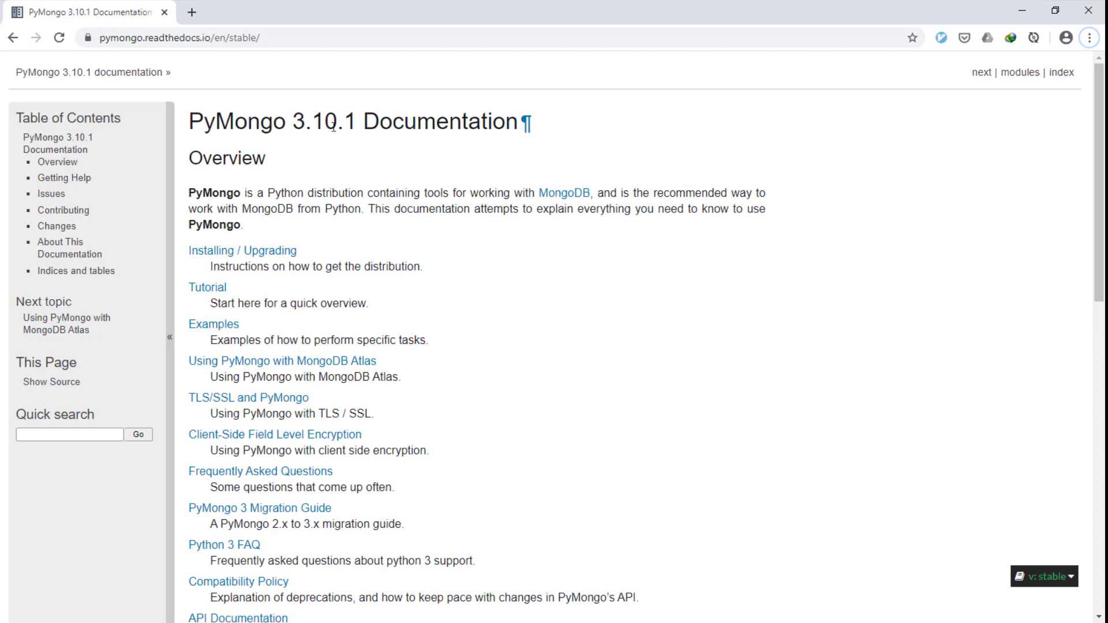
mouse_move(180, 170)
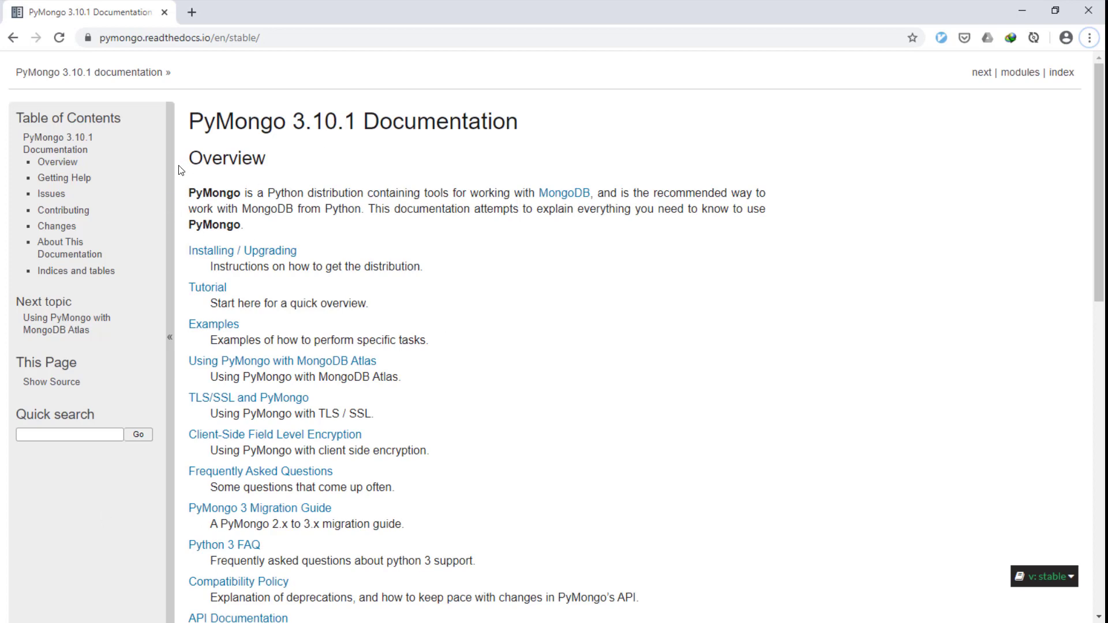
scroll(down, 3)
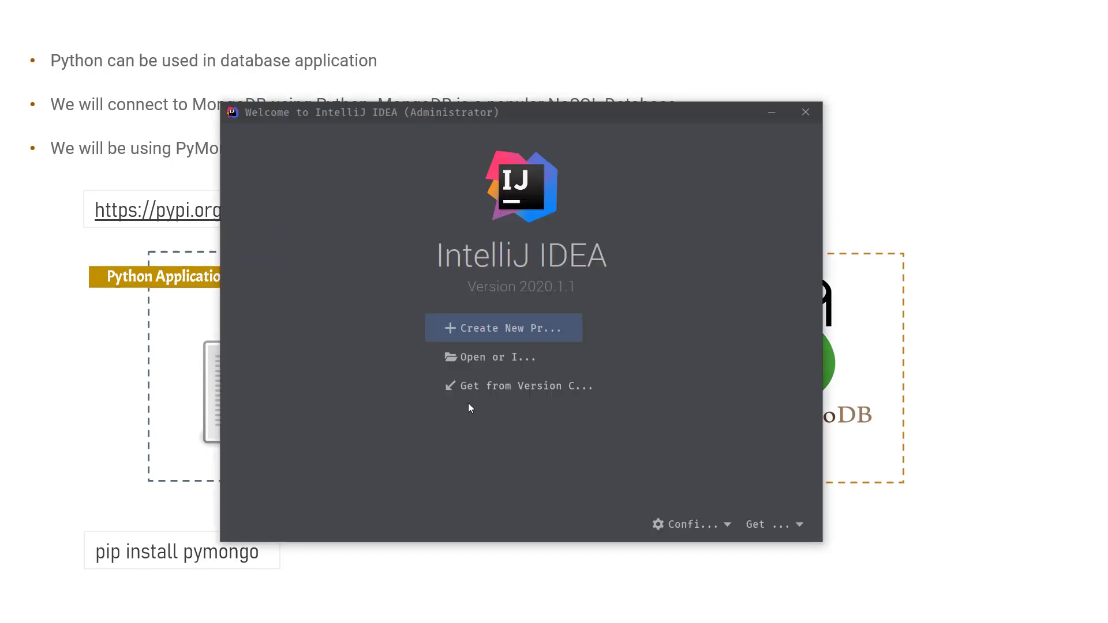
mouse_move(446, 198)
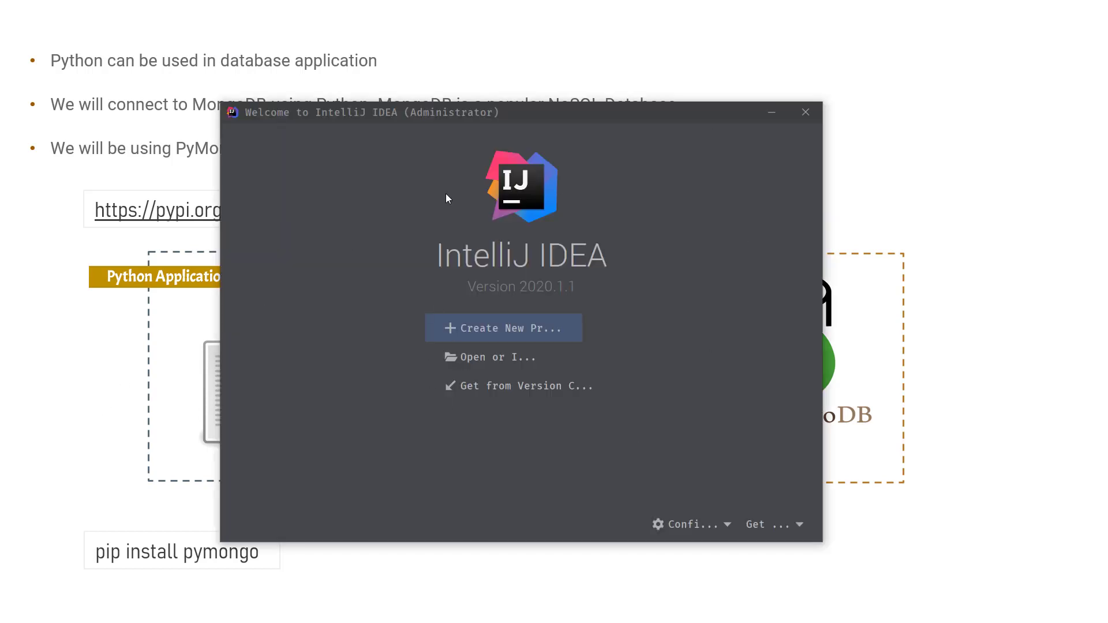
mouse_move(393, 154)
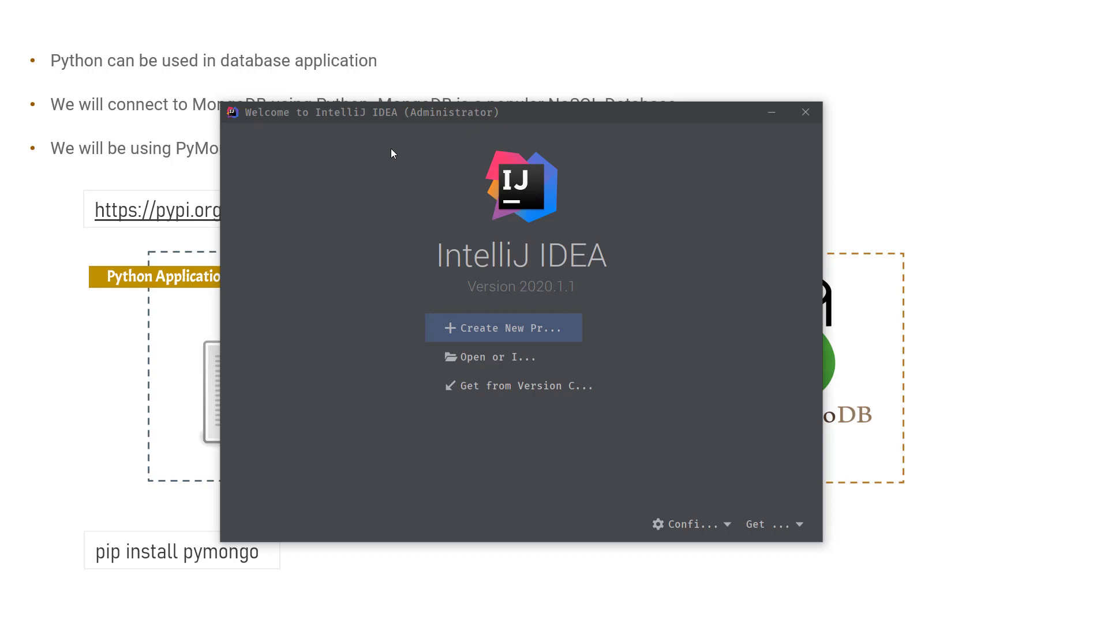
mouse_move(411, 381)
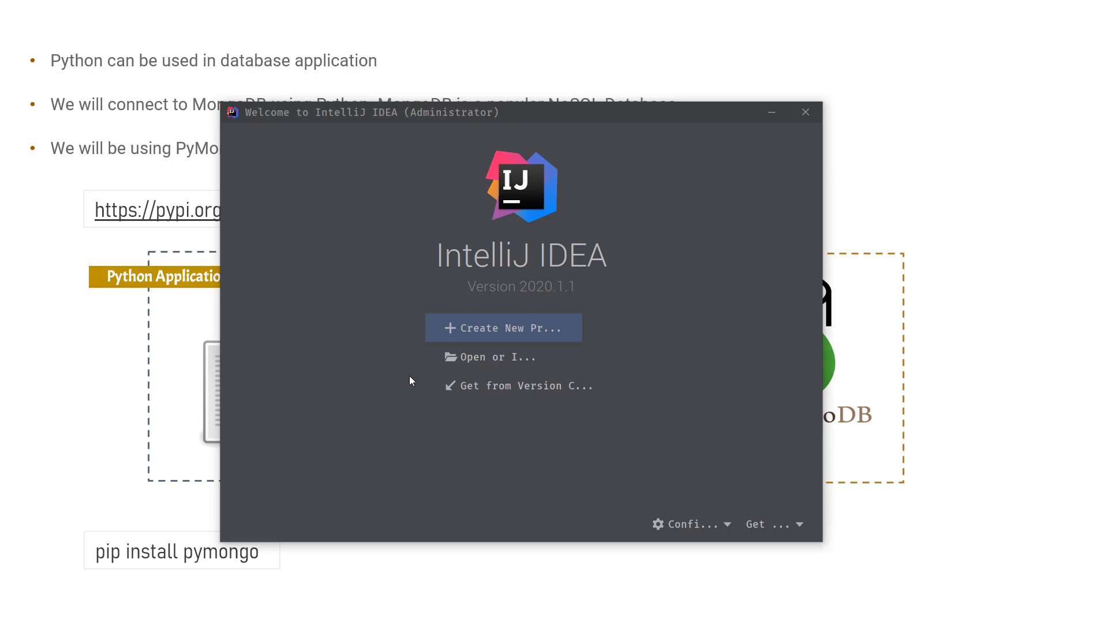
Open D:\workspace\python\python-mongodb as an existing project via Open or Import
click(490, 357)
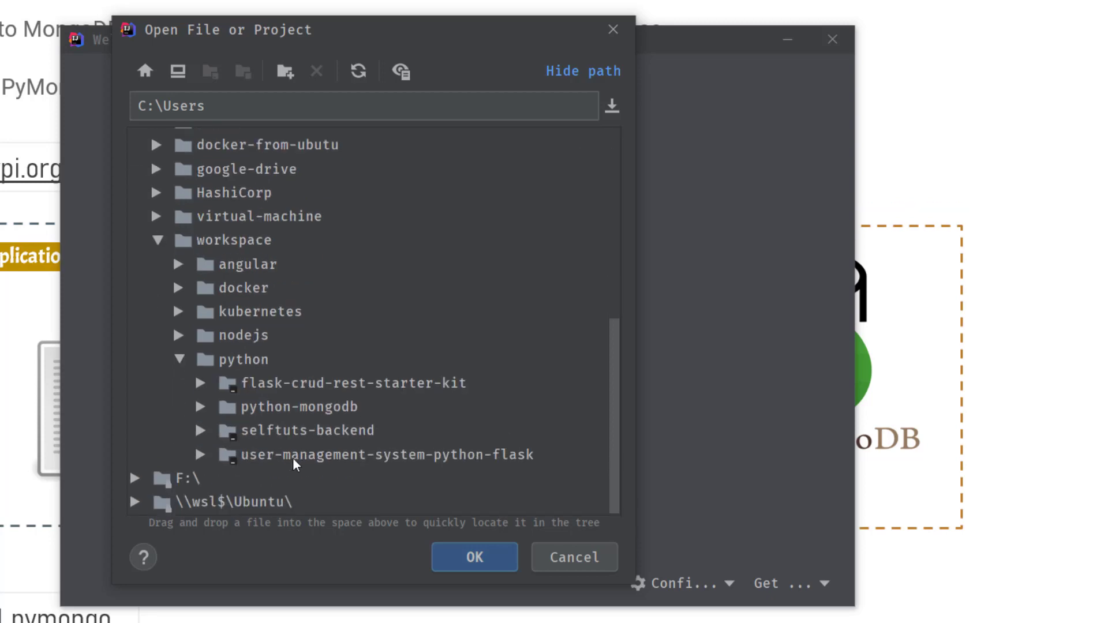
click(317, 406)
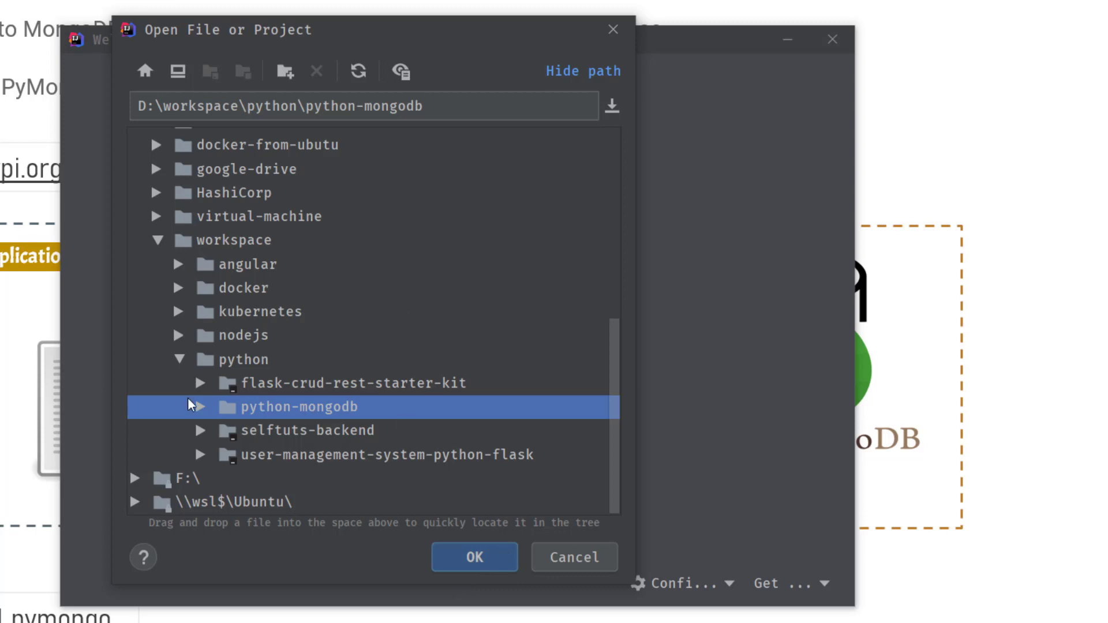
mouse_move(505, 563)
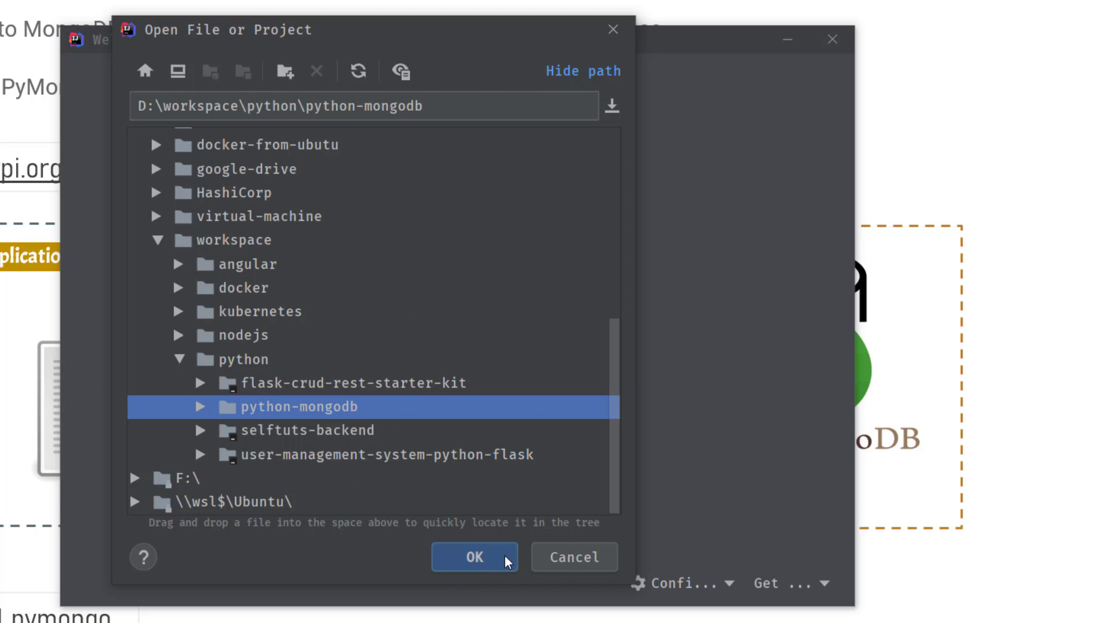
mouse_move(460, 569)
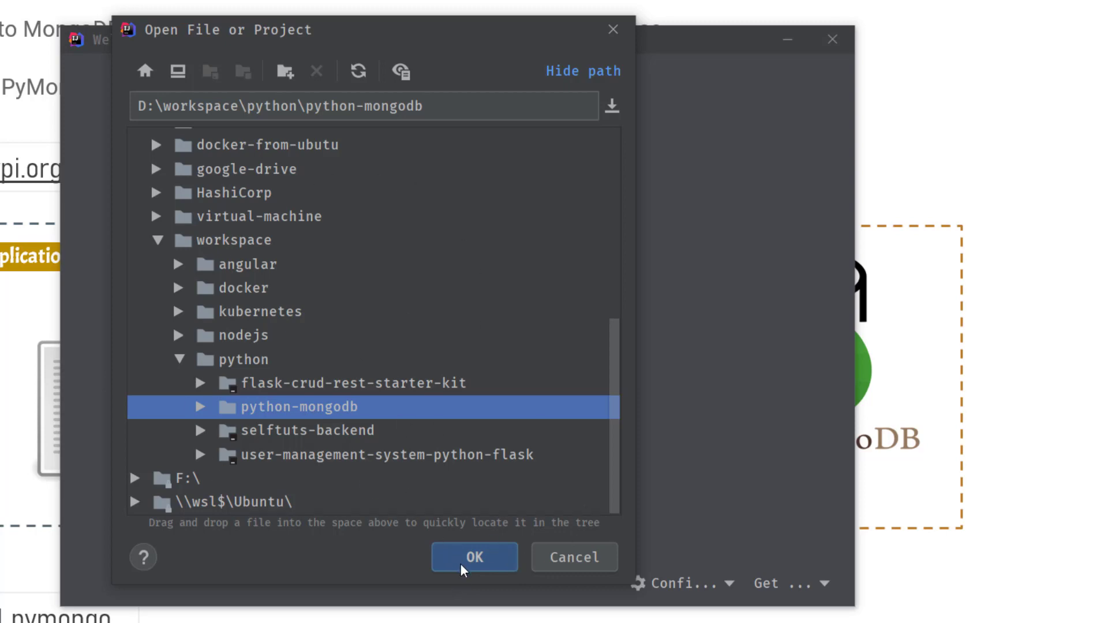
click(474, 557)
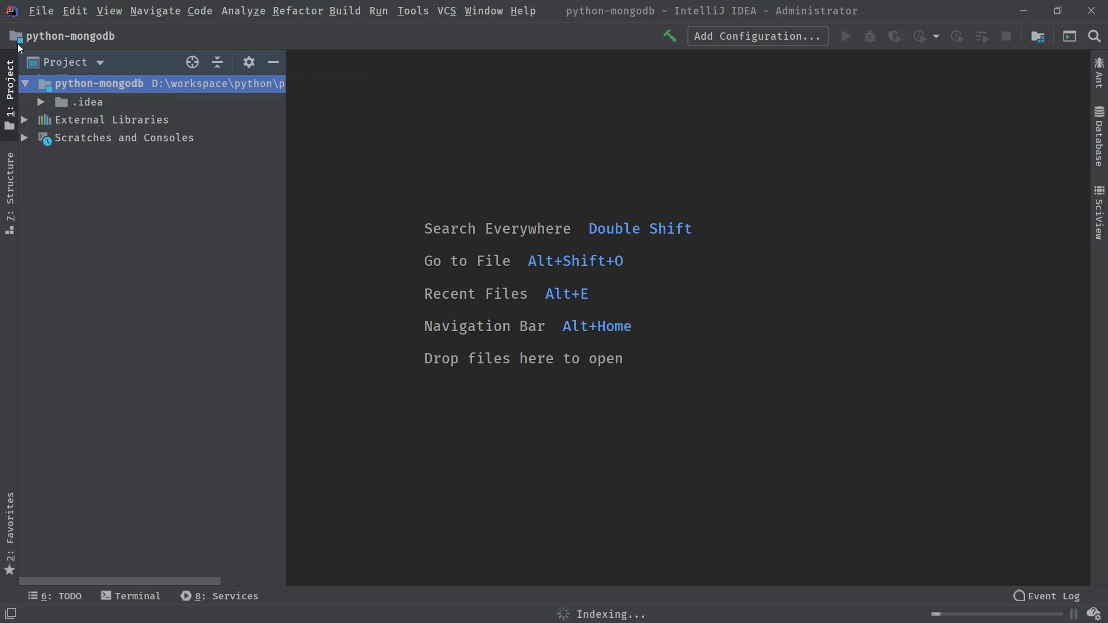
mouse_move(635, 381)
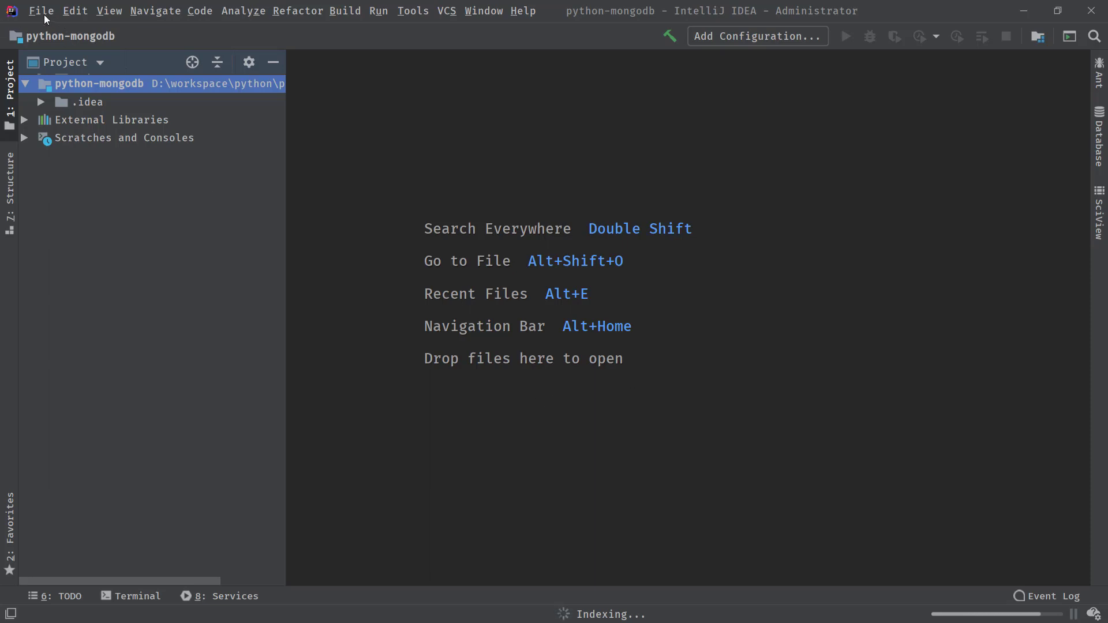
Bring up File > Project Structure on the SDKs list and show the add-SDK options
click(40, 10)
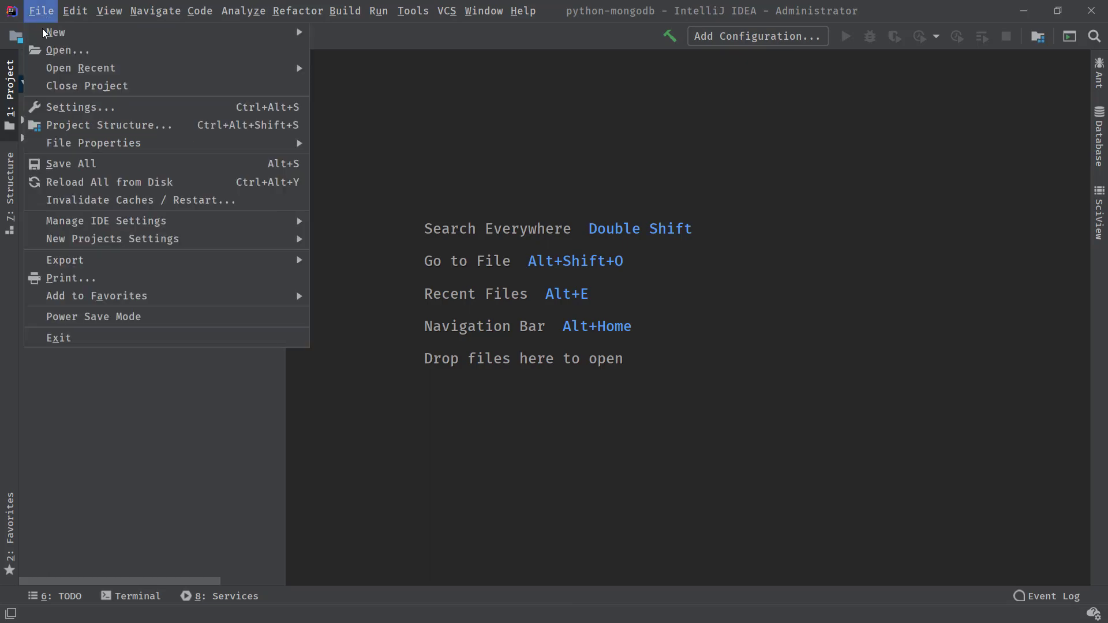
mouse_move(106, 125)
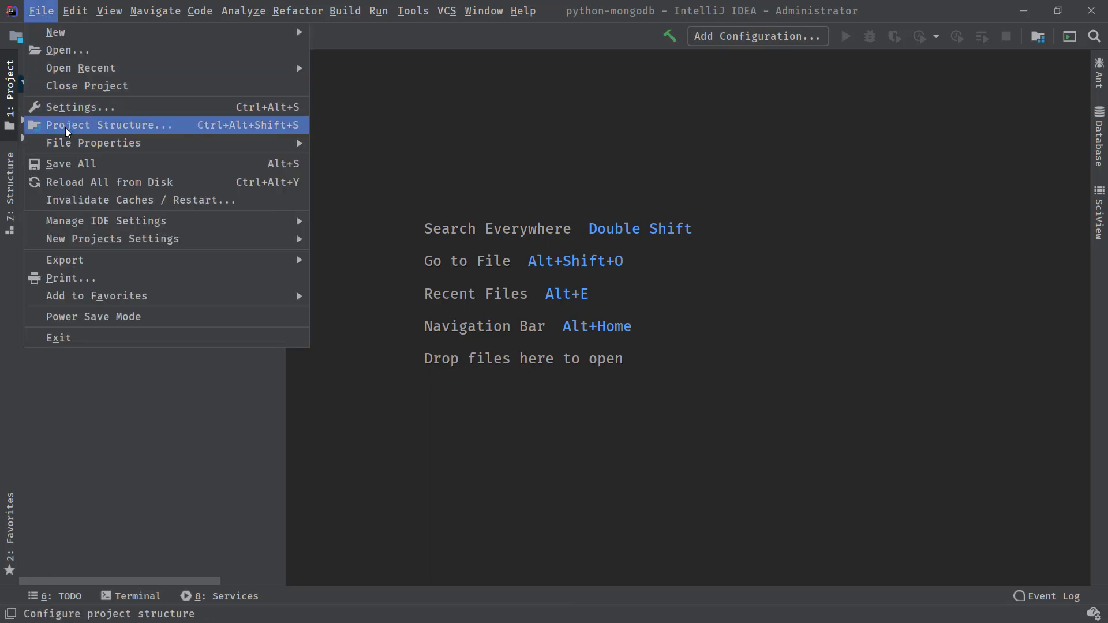
click(109, 125)
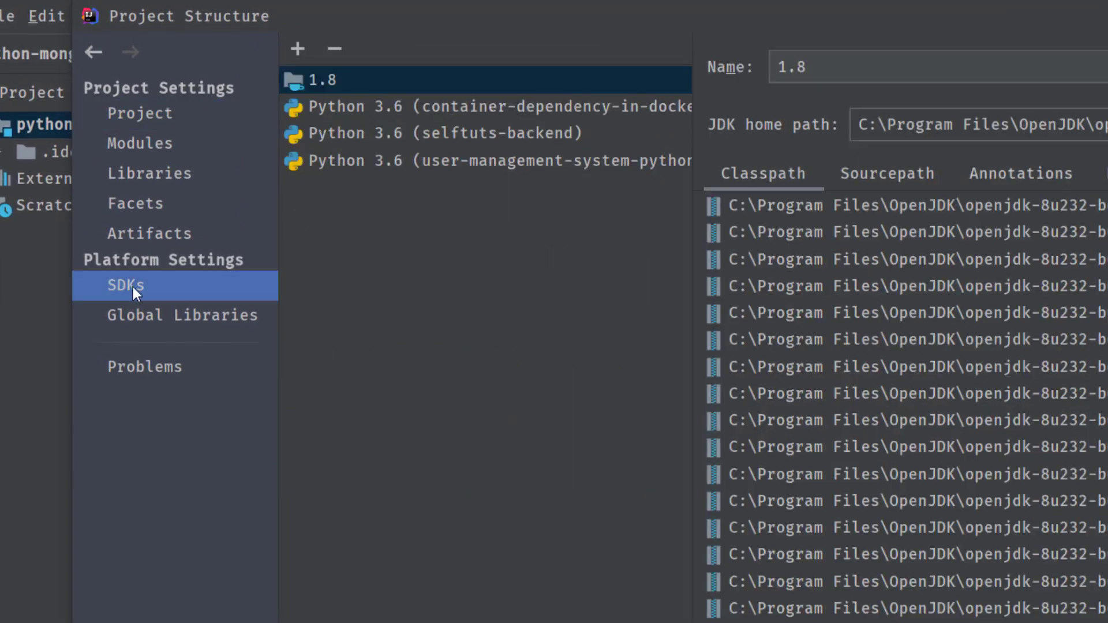
mouse_move(374, 194)
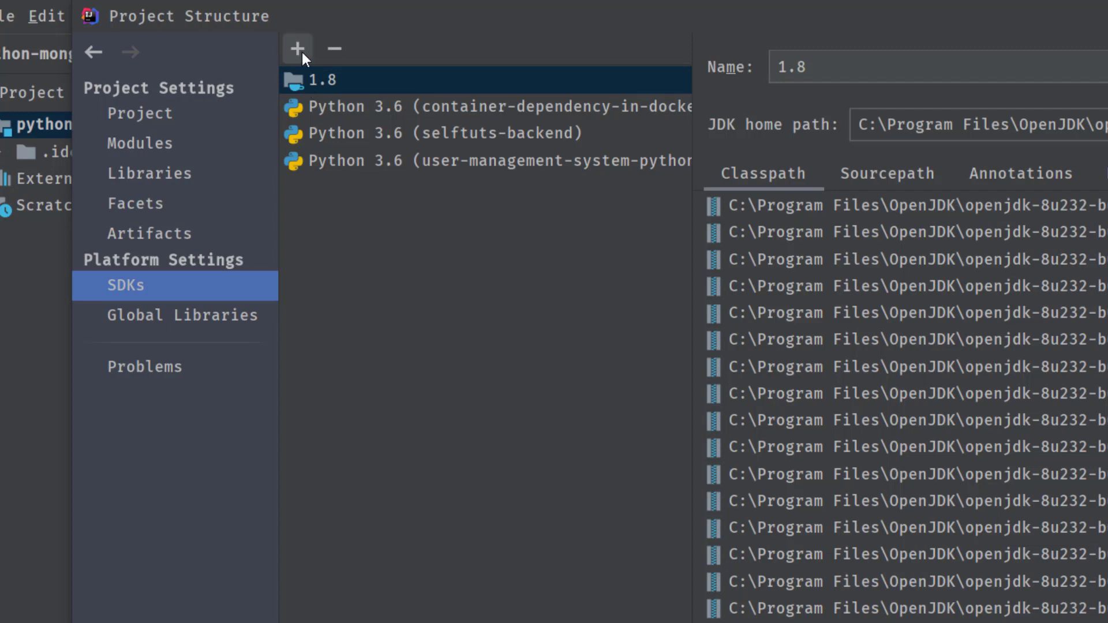
click(297, 49)
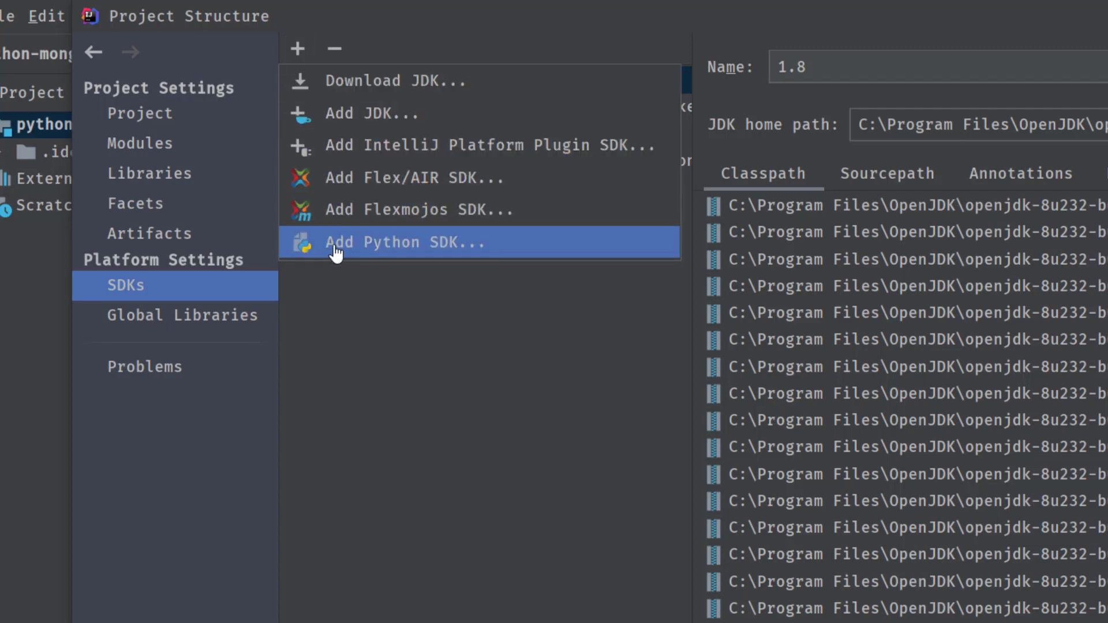
Choose Add Python SDK for a new virtualenv at D:\workspace\python\python-mongodb\venv
click(403, 241)
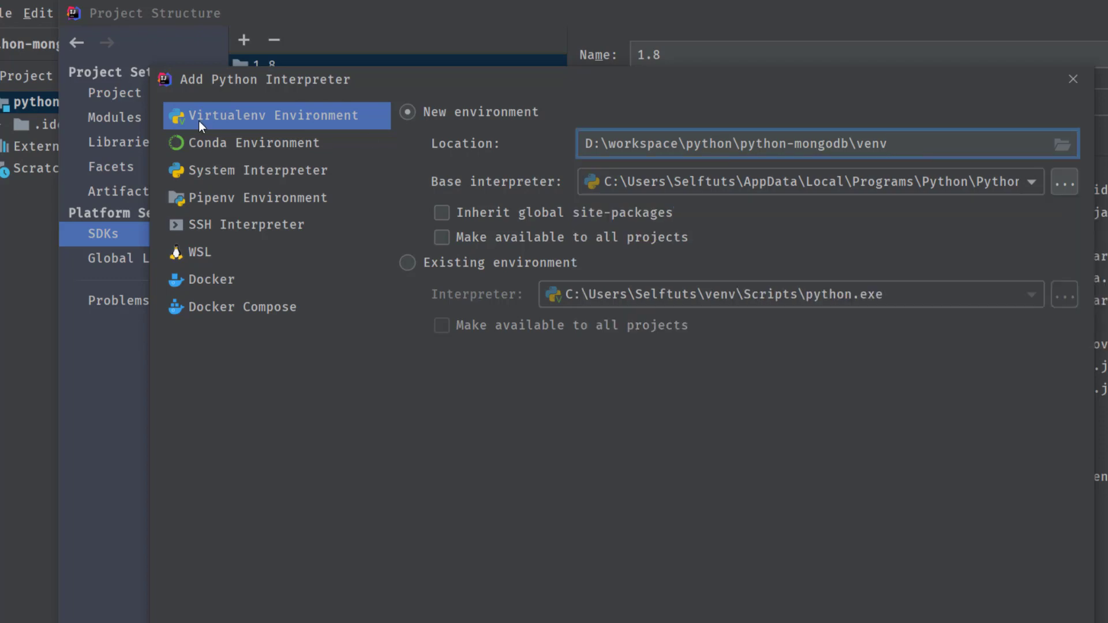
mouse_move(270, 119)
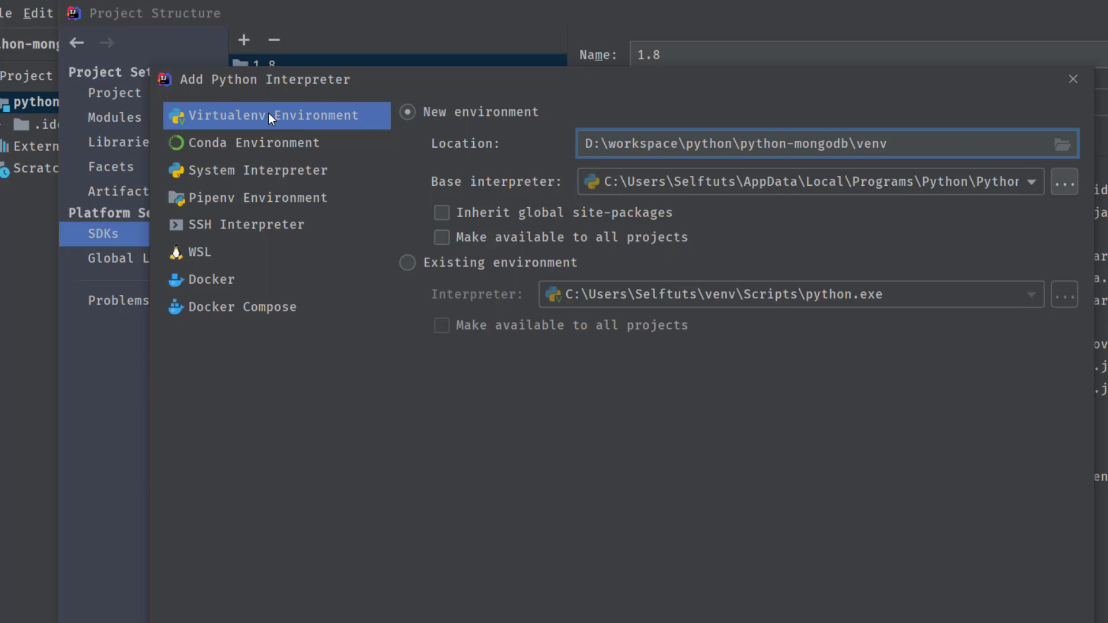
mouse_move(905, 126)
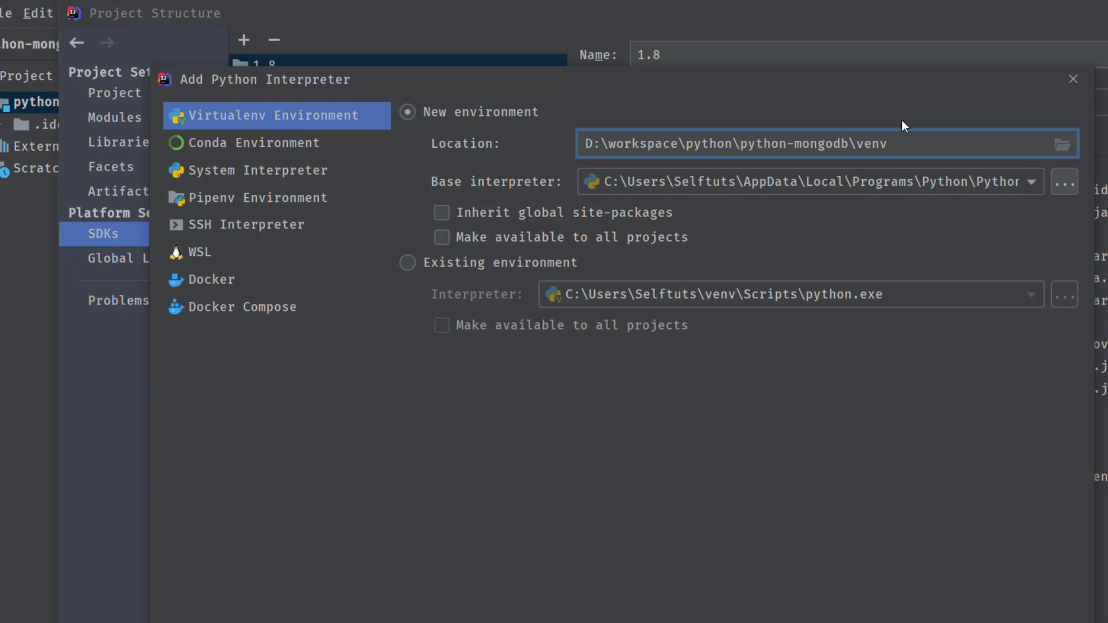
mouse_move(217, 256)
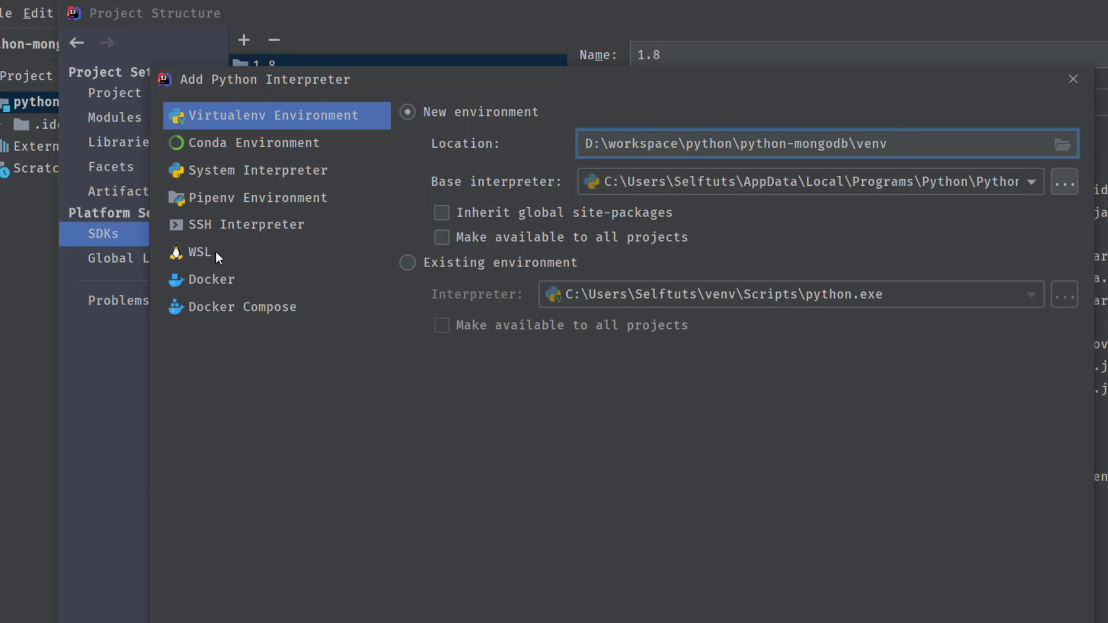
mouse_move(283, 108)
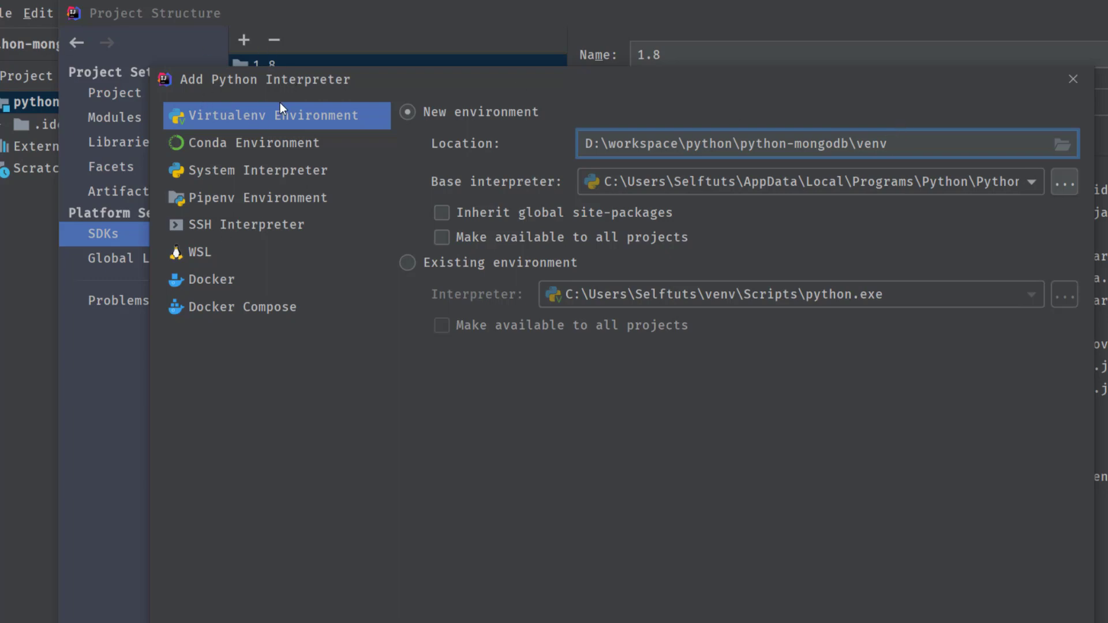
mouse_move(579, 181)
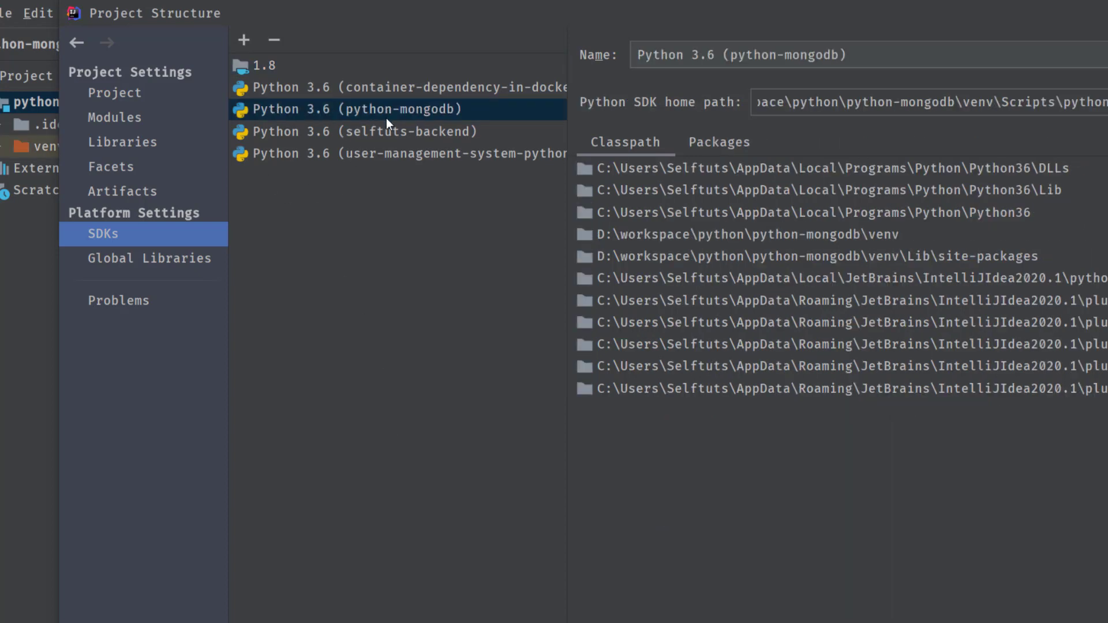
mouse_move(188, 241)
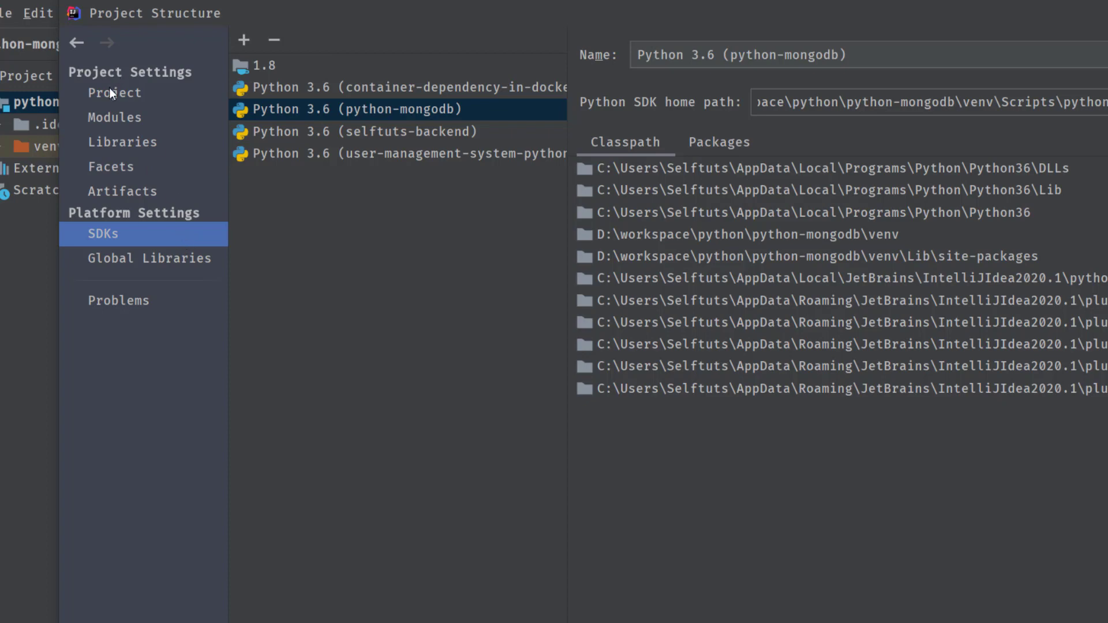
Select Python 3.6 (python-mongodb) as the Project SDK and confirm with OK
click(114, 93)
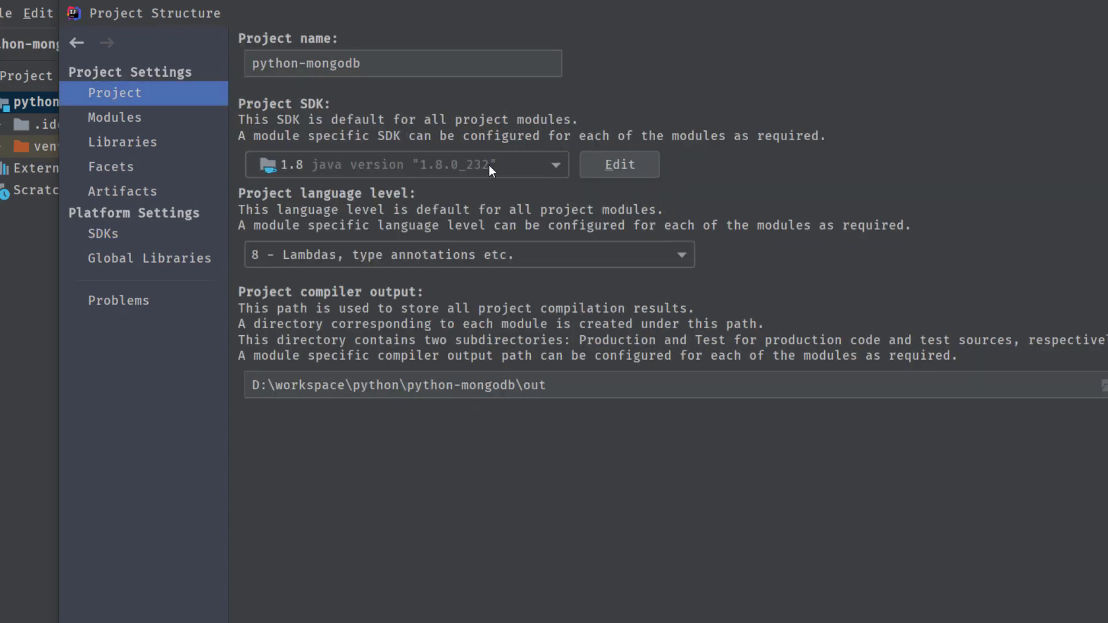
click(555, 165)
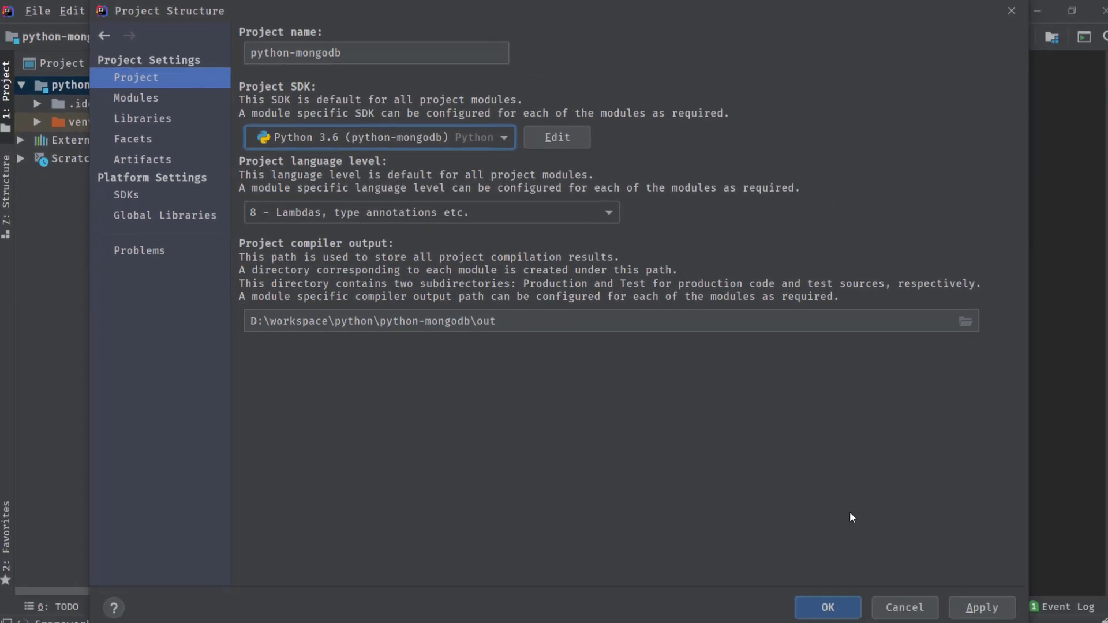
click(826, 608)
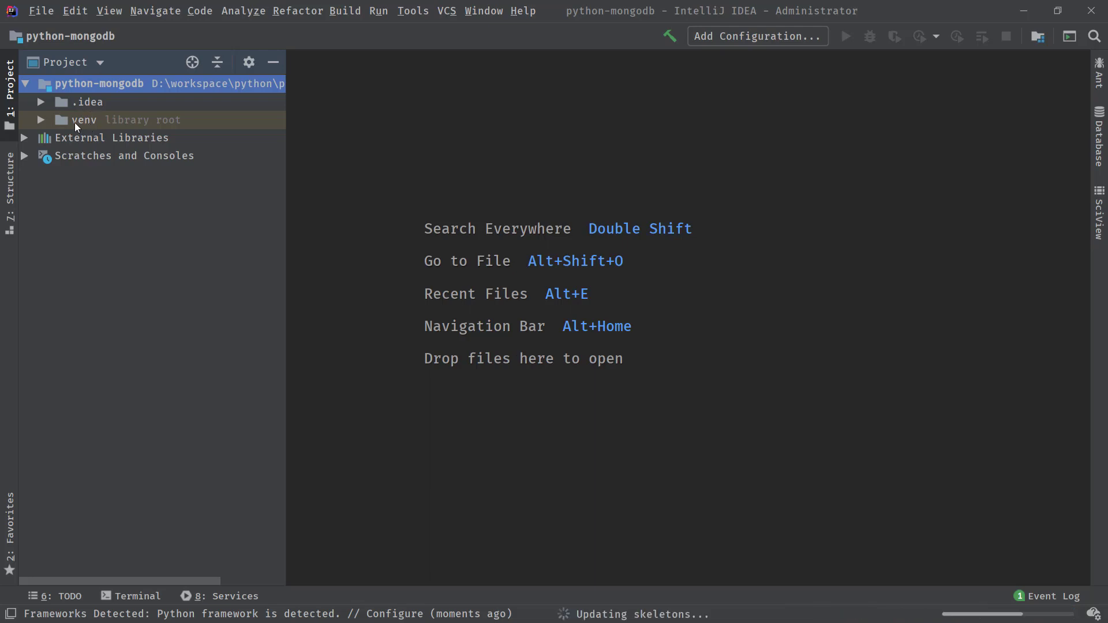
mouse_move(92, 126)
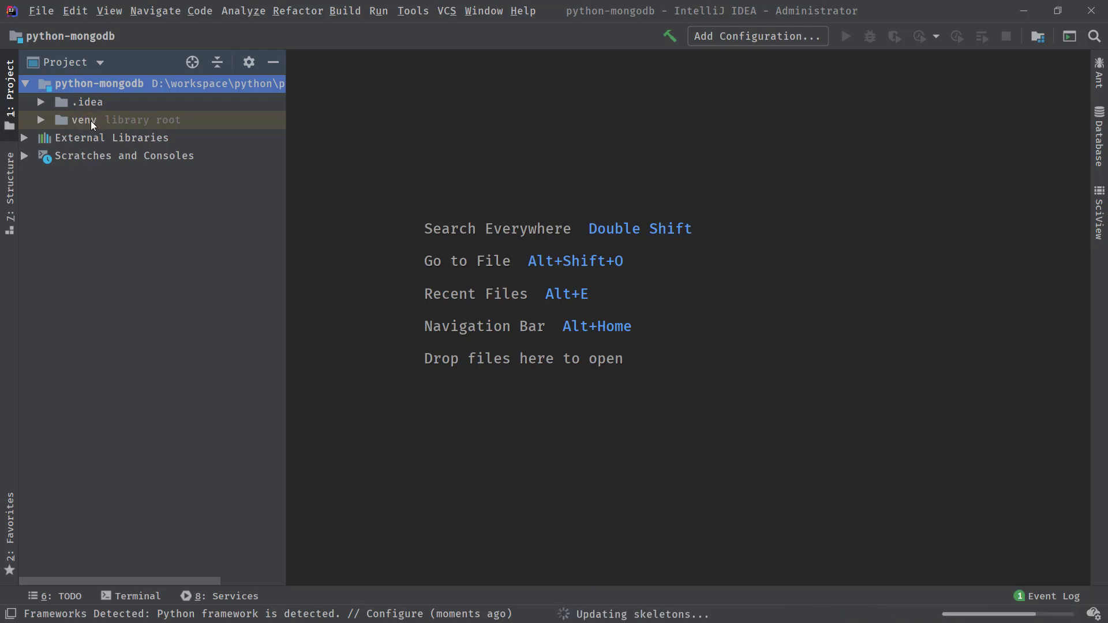
Expand venv to show Include, Lib, Scripts and pyvenv.cfg, and bring up the Terminal
click(41, 119)
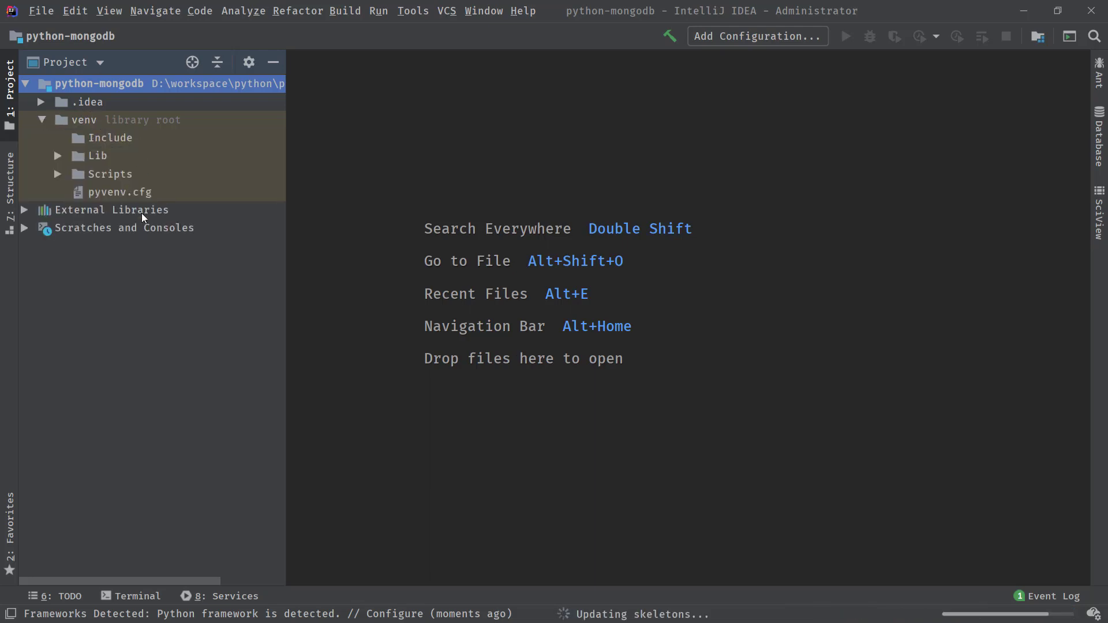
click(137, 596)
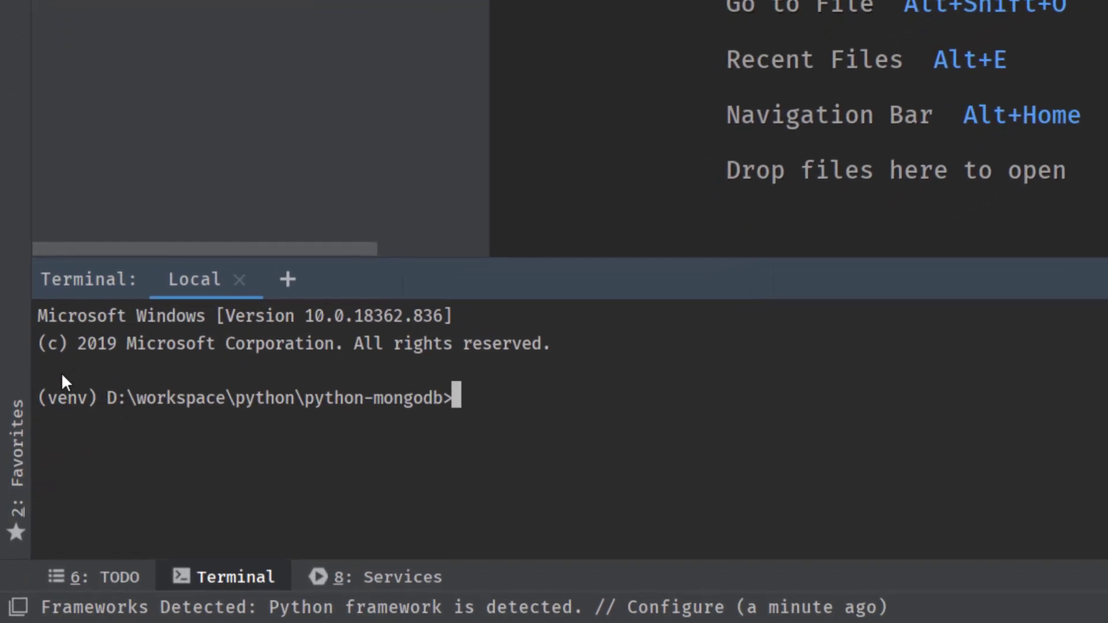
Run pip list, pip install pymongo, then pip list again to confirm pymongo 3.10.1 is installed
text(pip list)
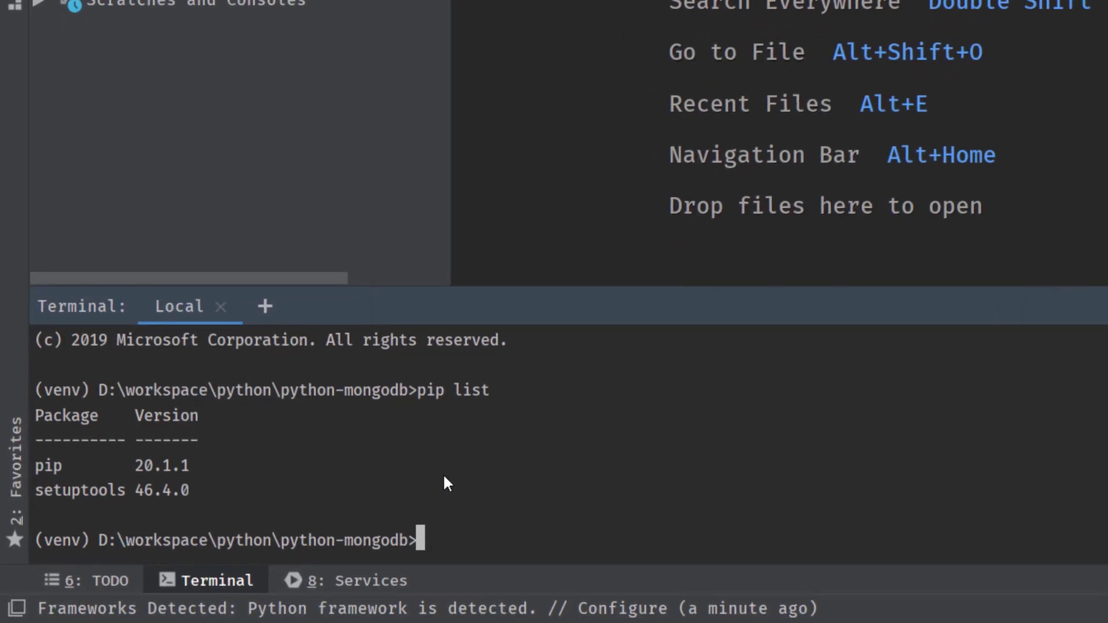
text(pip install pym)
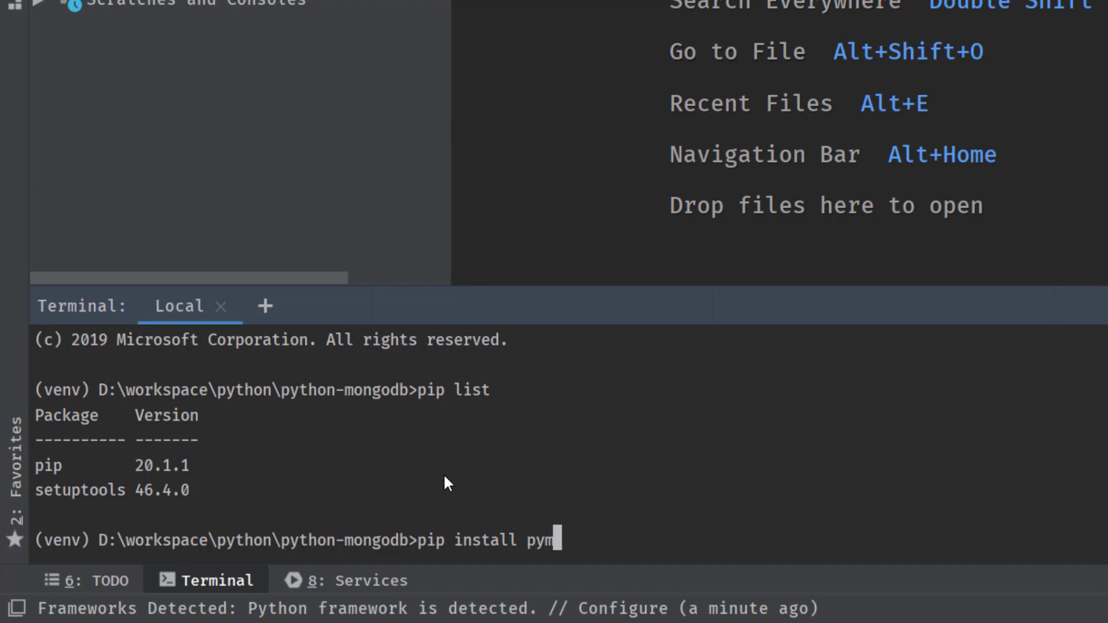
text(ongo)
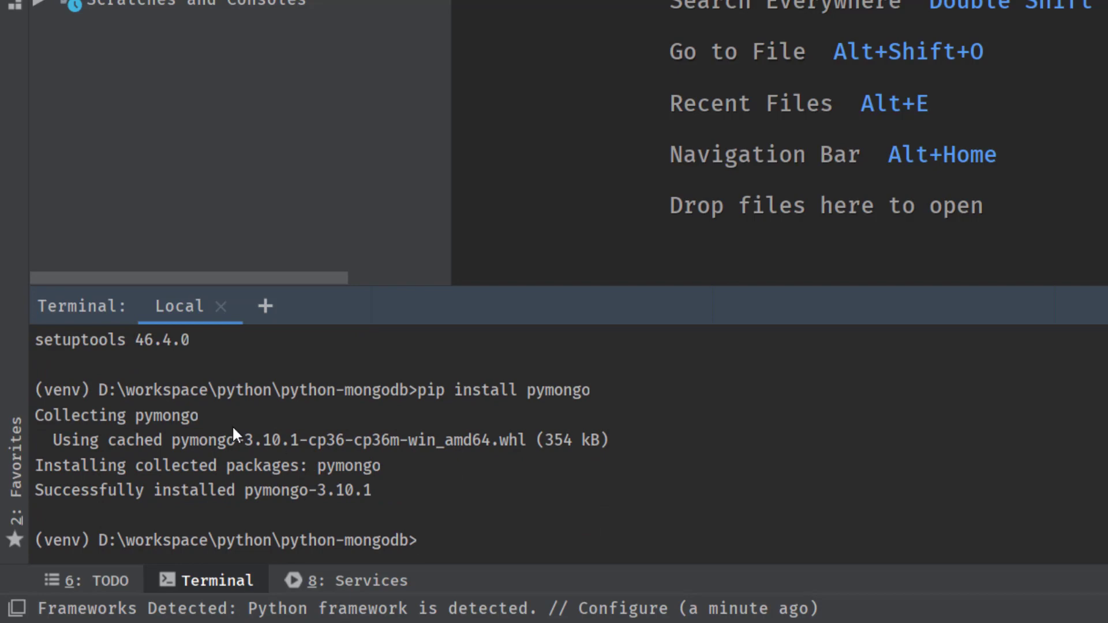
mouse_move(273, 422)
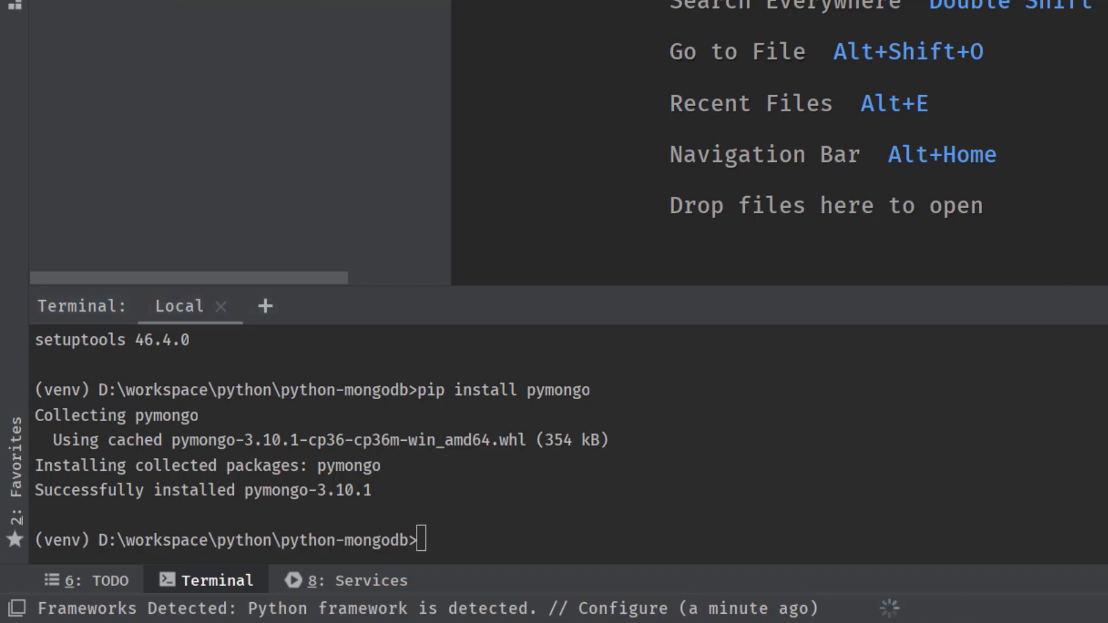
text(pip list)
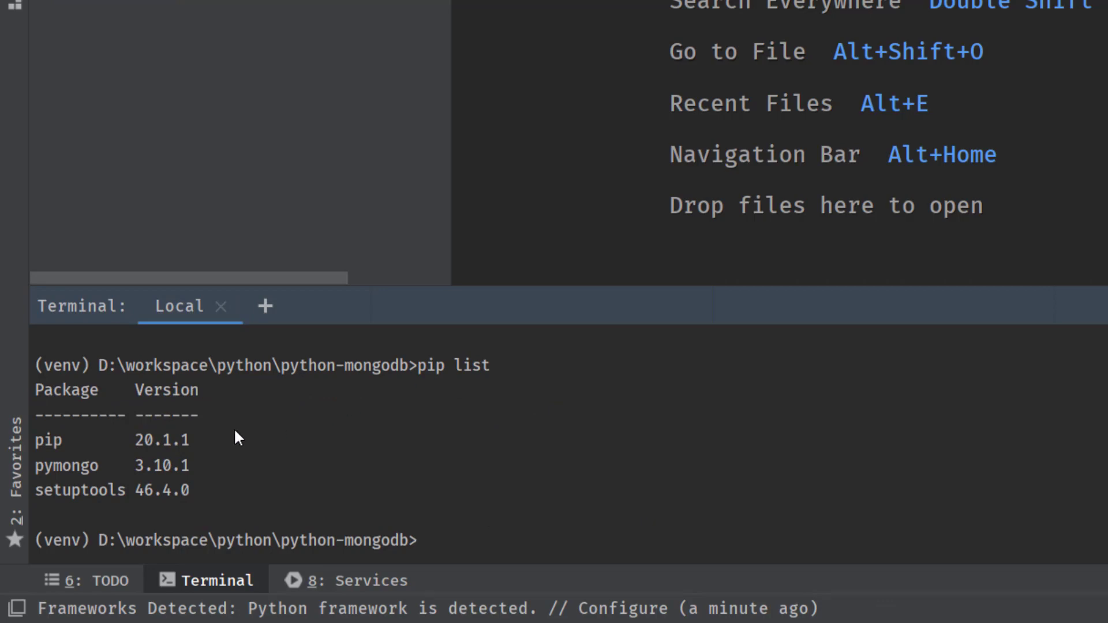
mouse_move(172, 479)
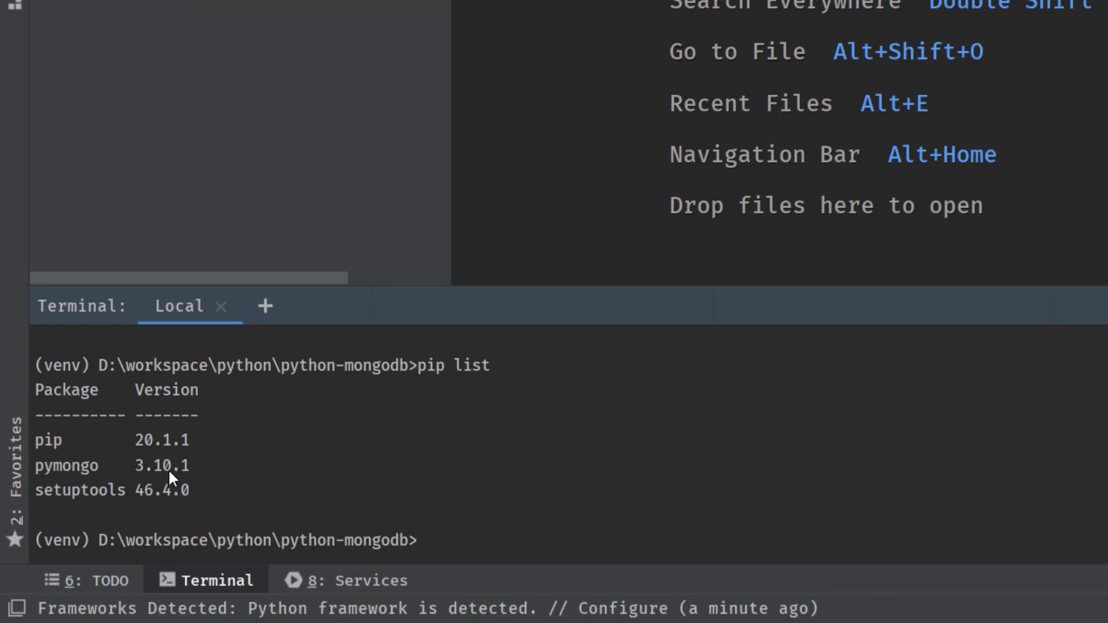
mouse_move(190, 480)
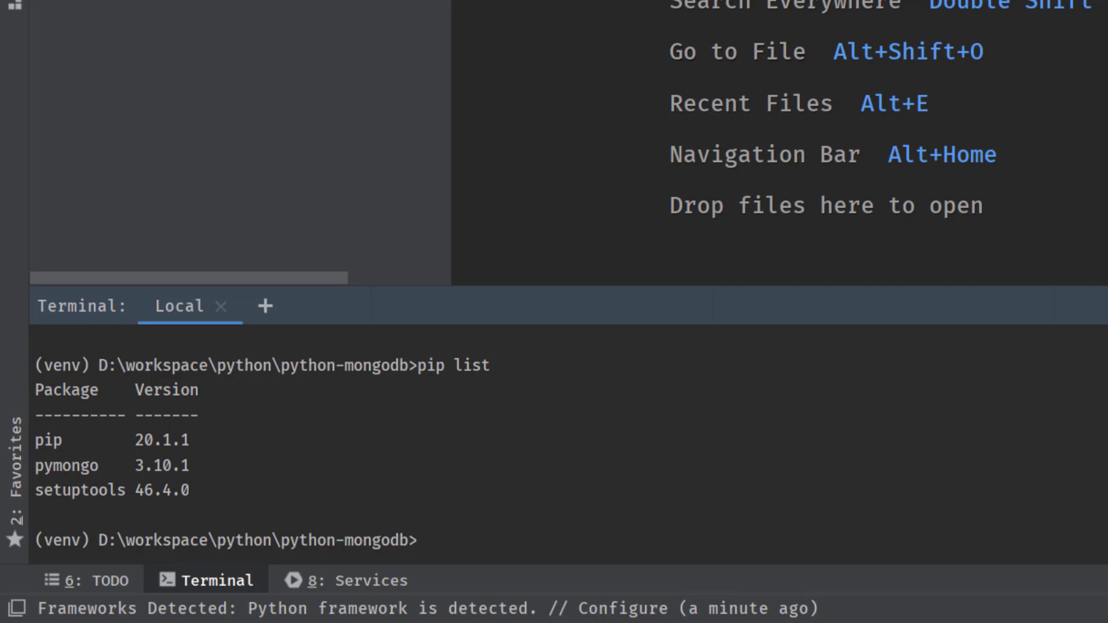
Add a New Python File to the project and enter app.py as its name
click(420, 540)
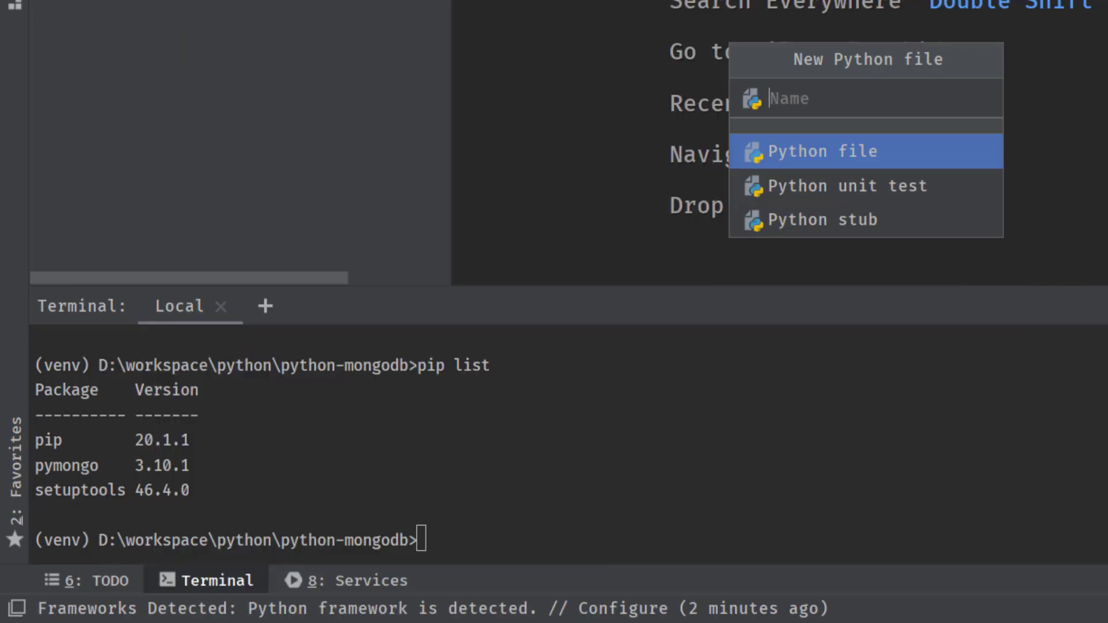
text(app.)
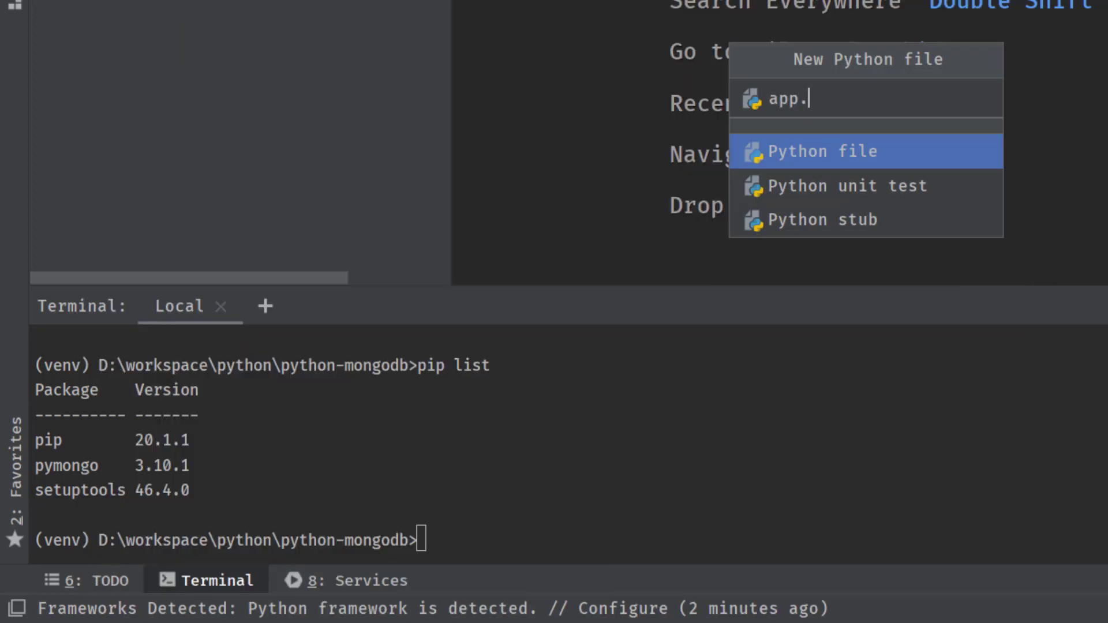